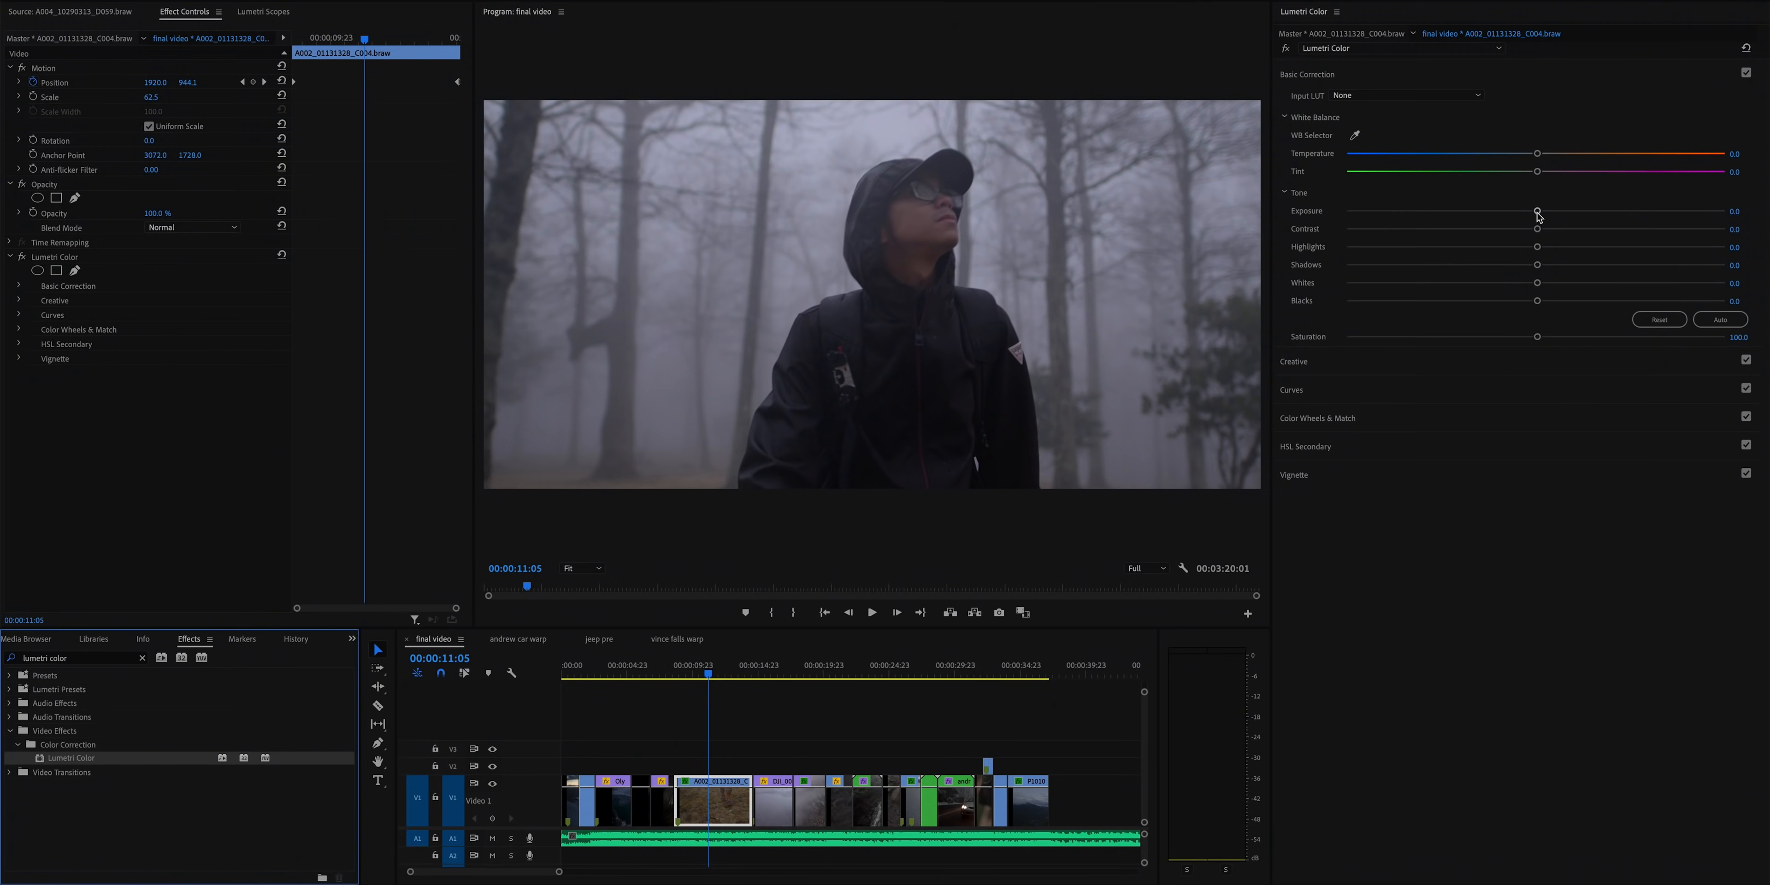
- Lower Exposure, push Temperature toward blue and pull down Highlights in Basic Correction
drag(1536, 216, 1471, 216)
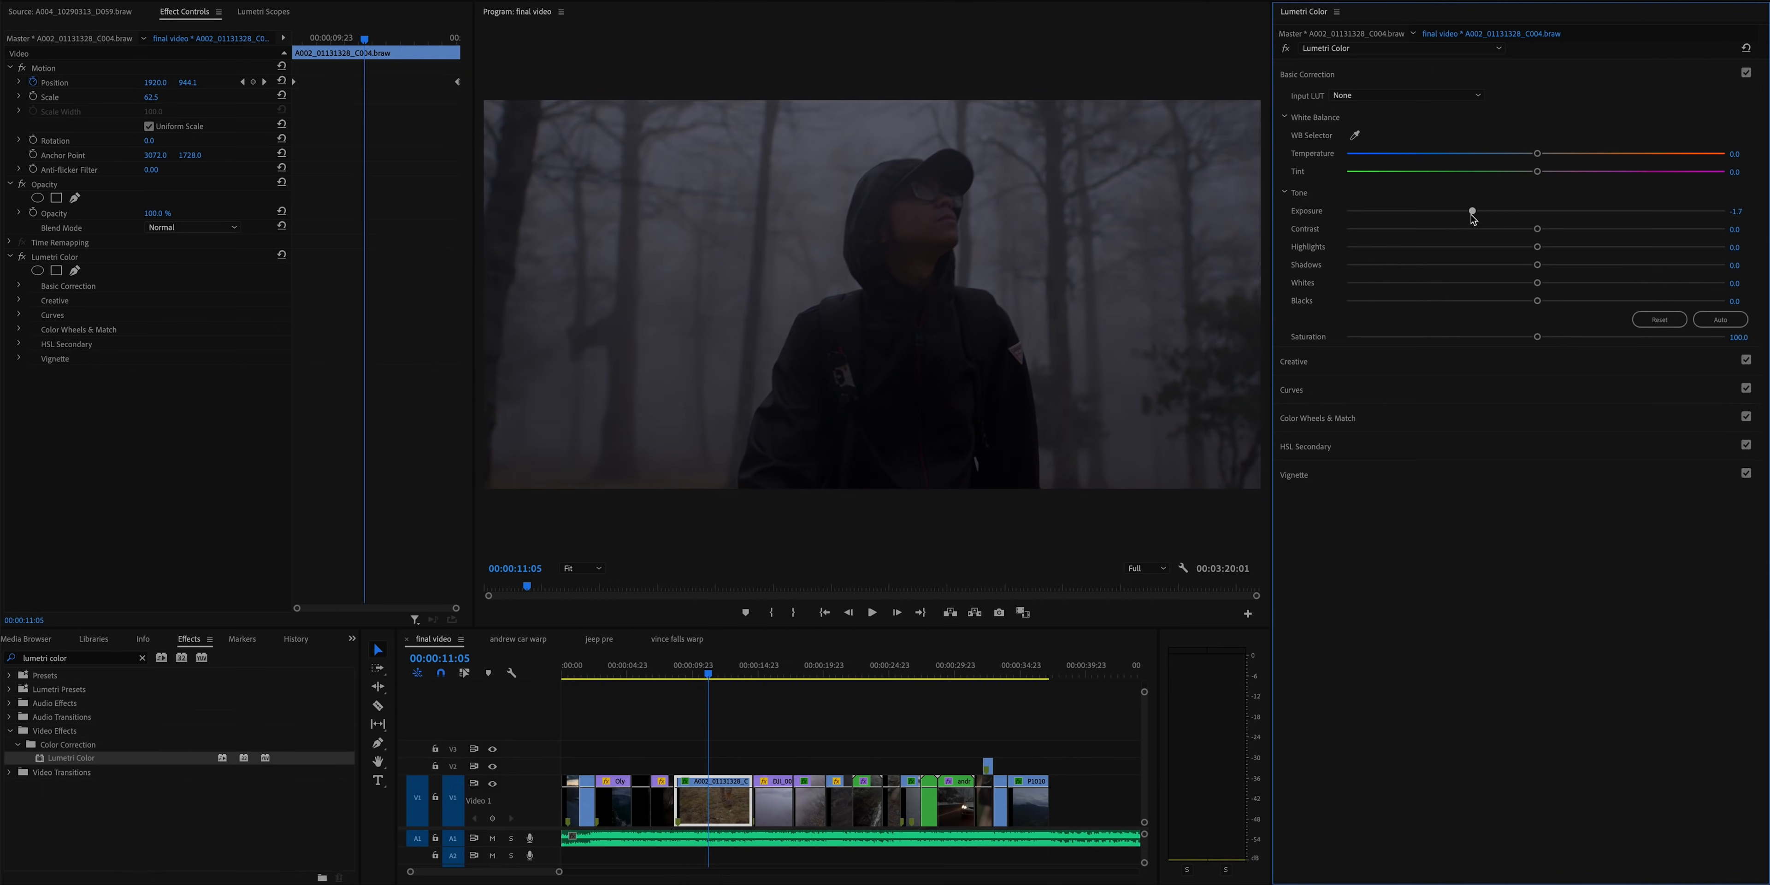
drag(1472, 212, 1473, 212)
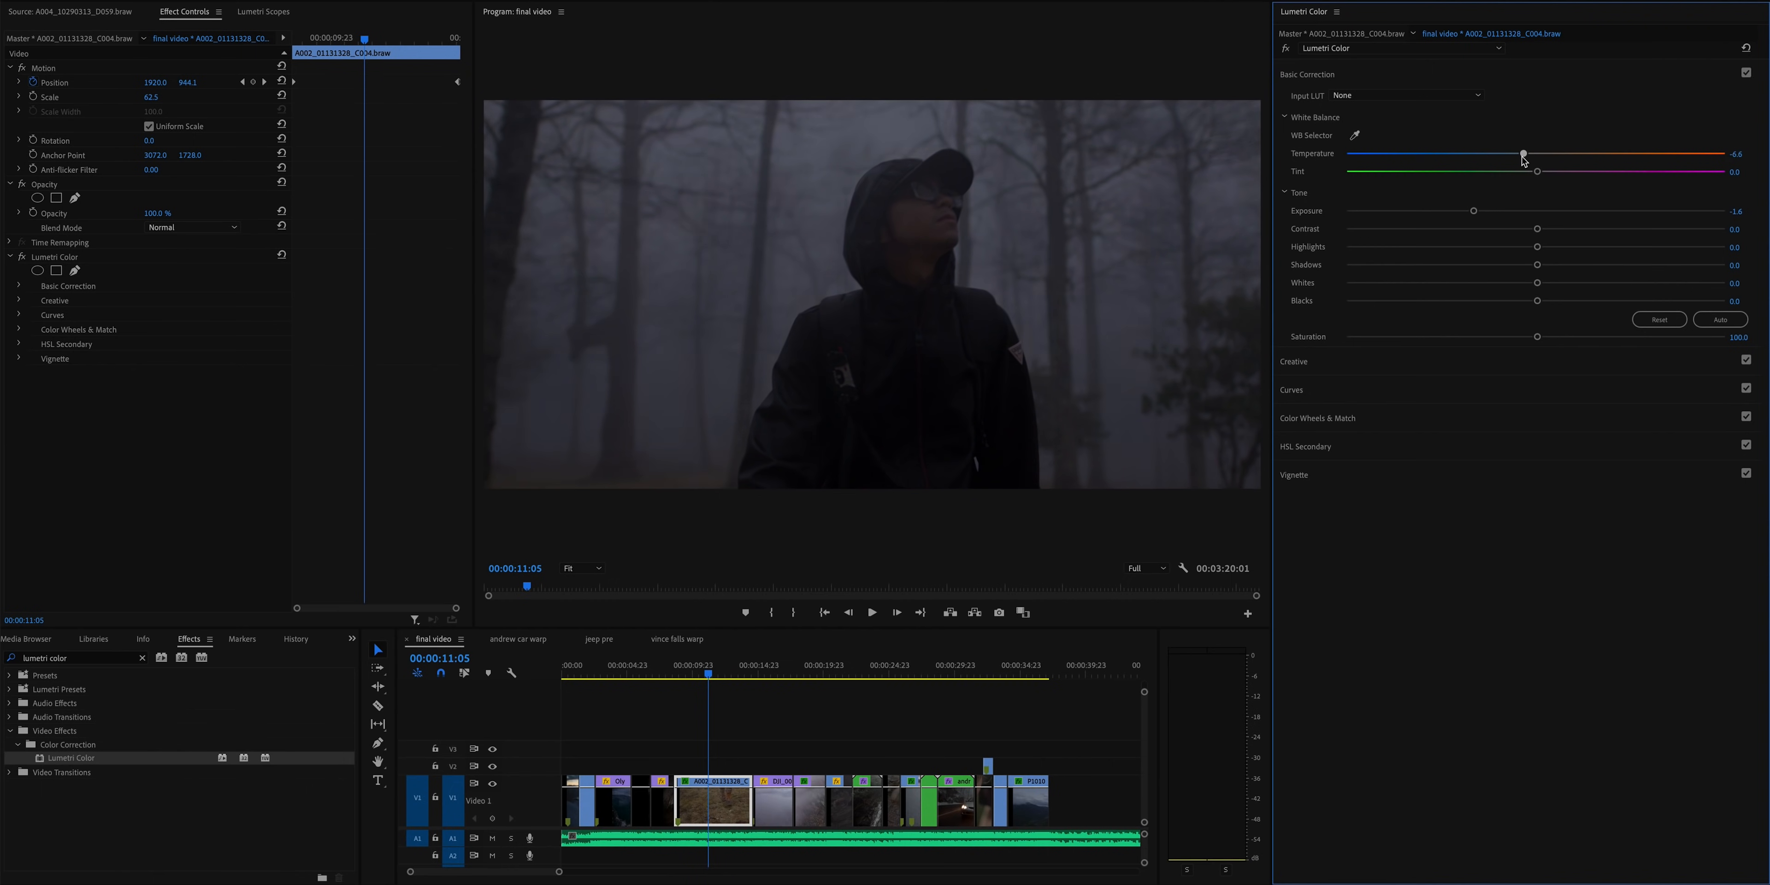
drag(1524, 154, 1508, 155)
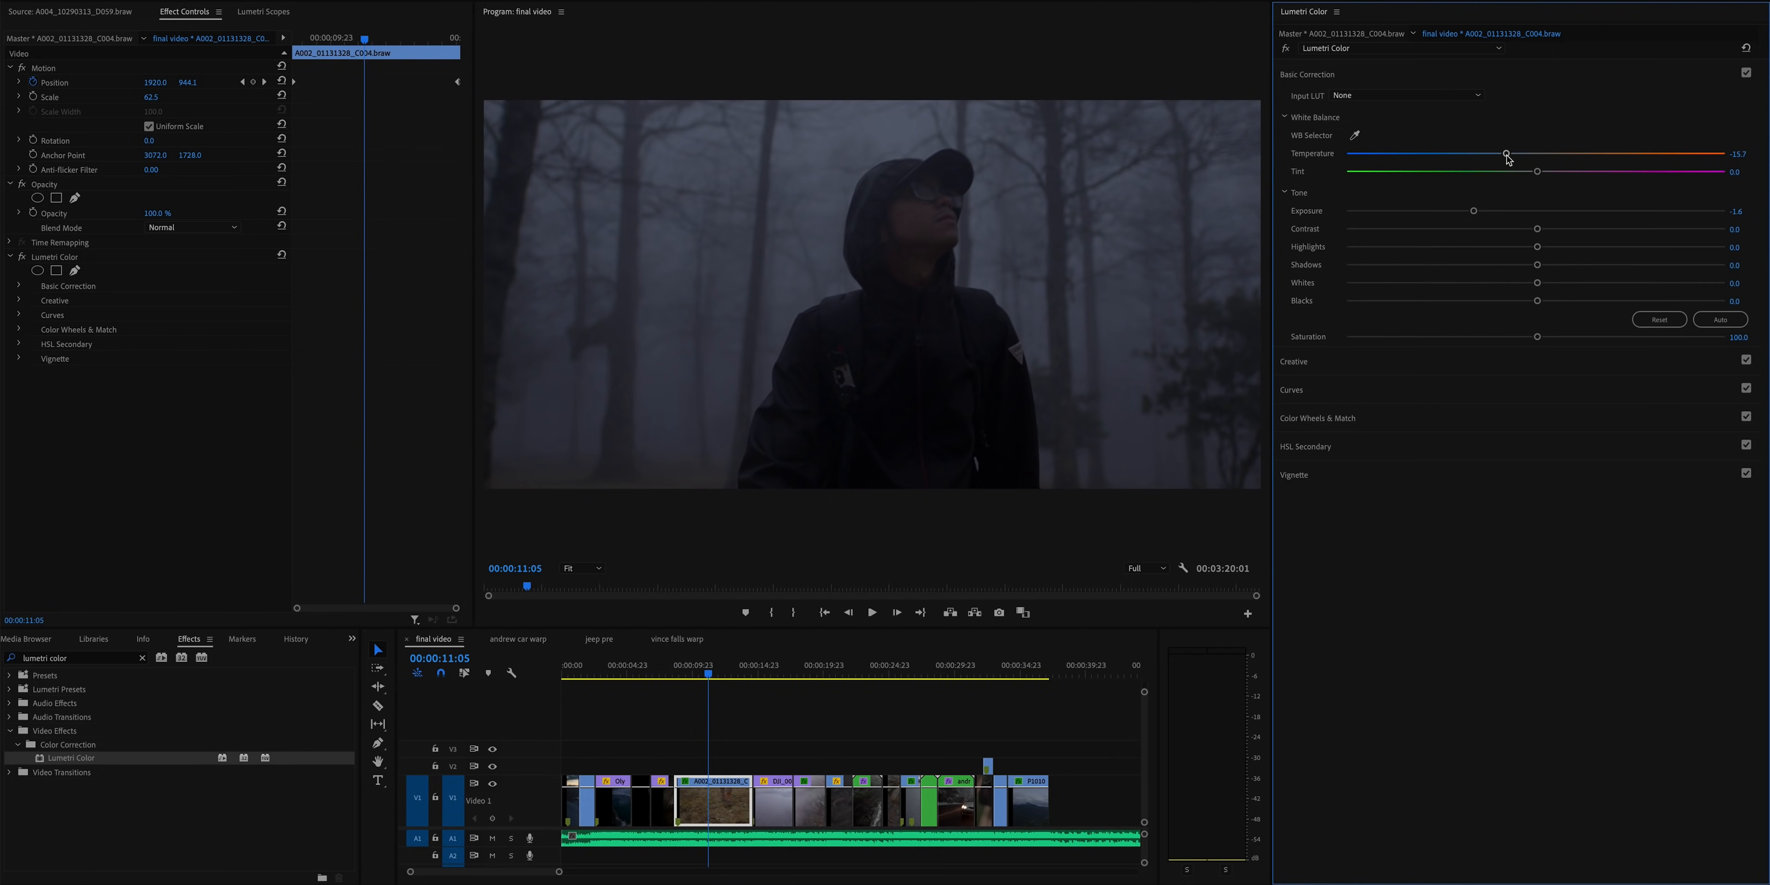
drag(1506, 154, 1492, 154)
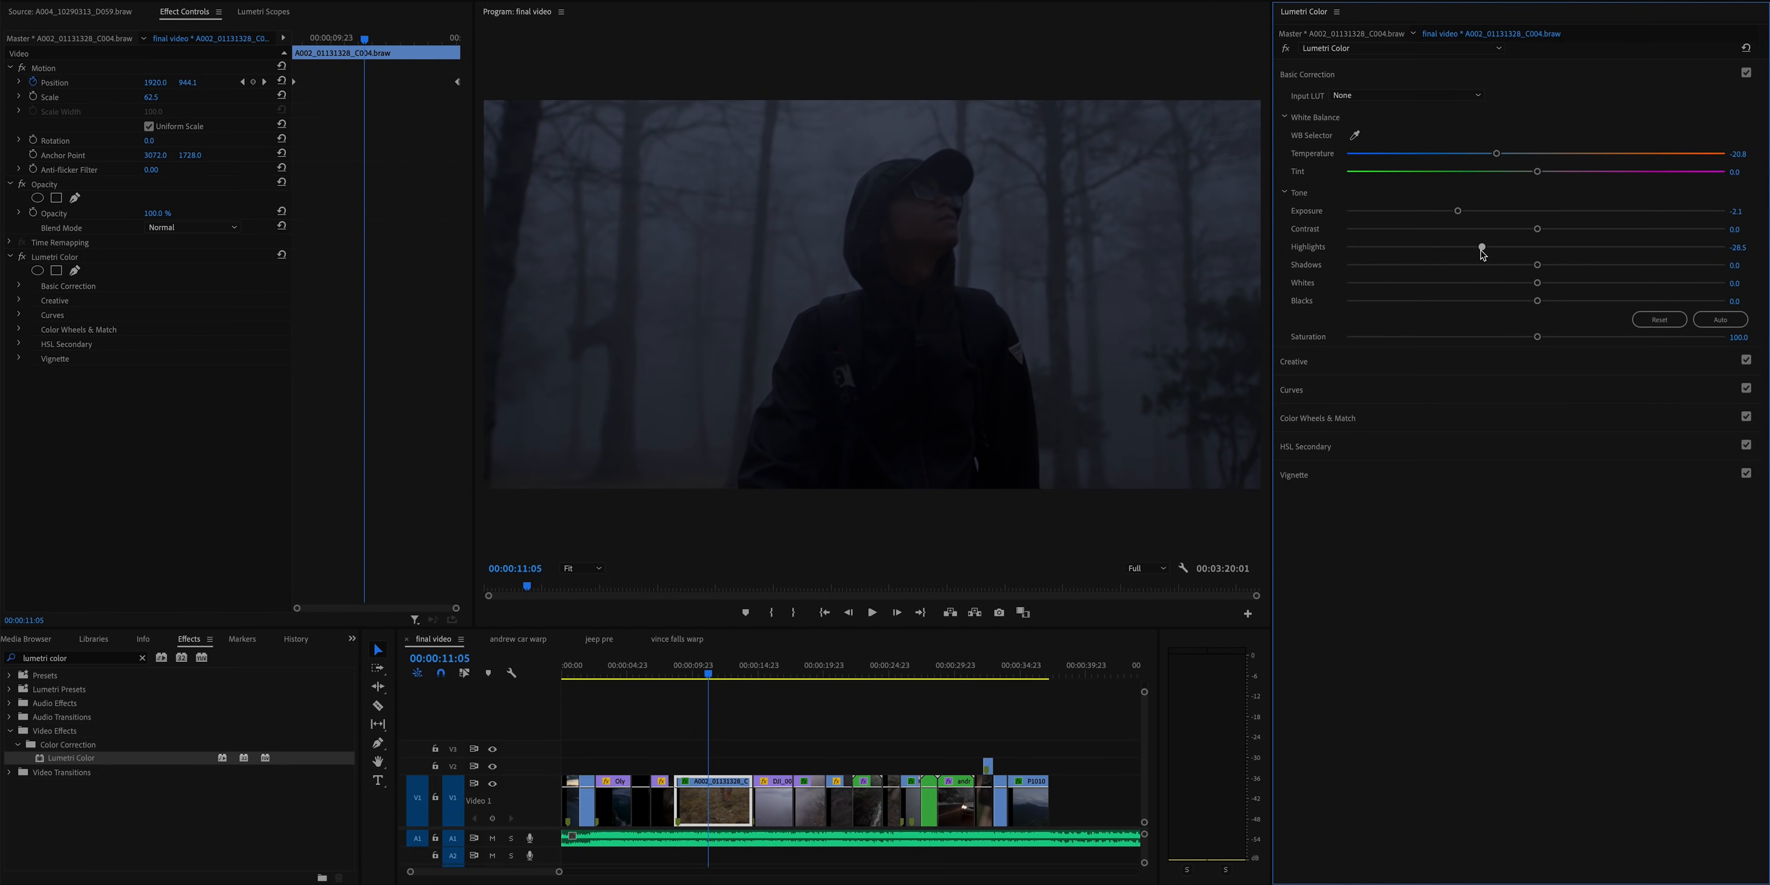
drag(1482, 246, 1493, 246)
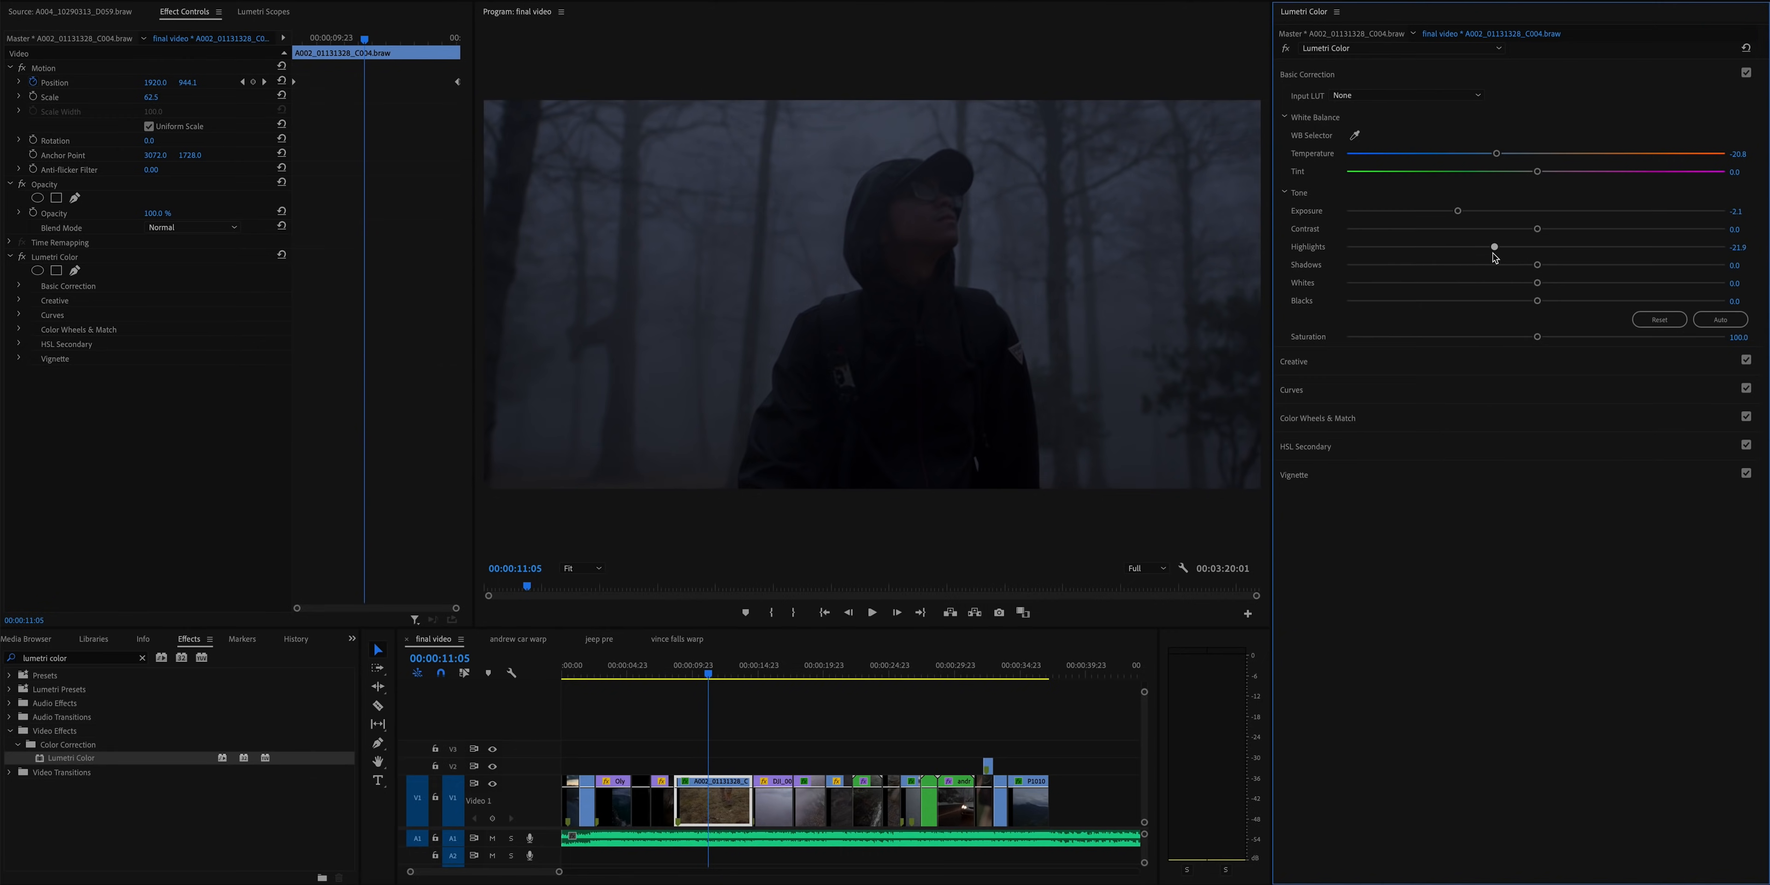
drag(1494, 246, 1488, 245)
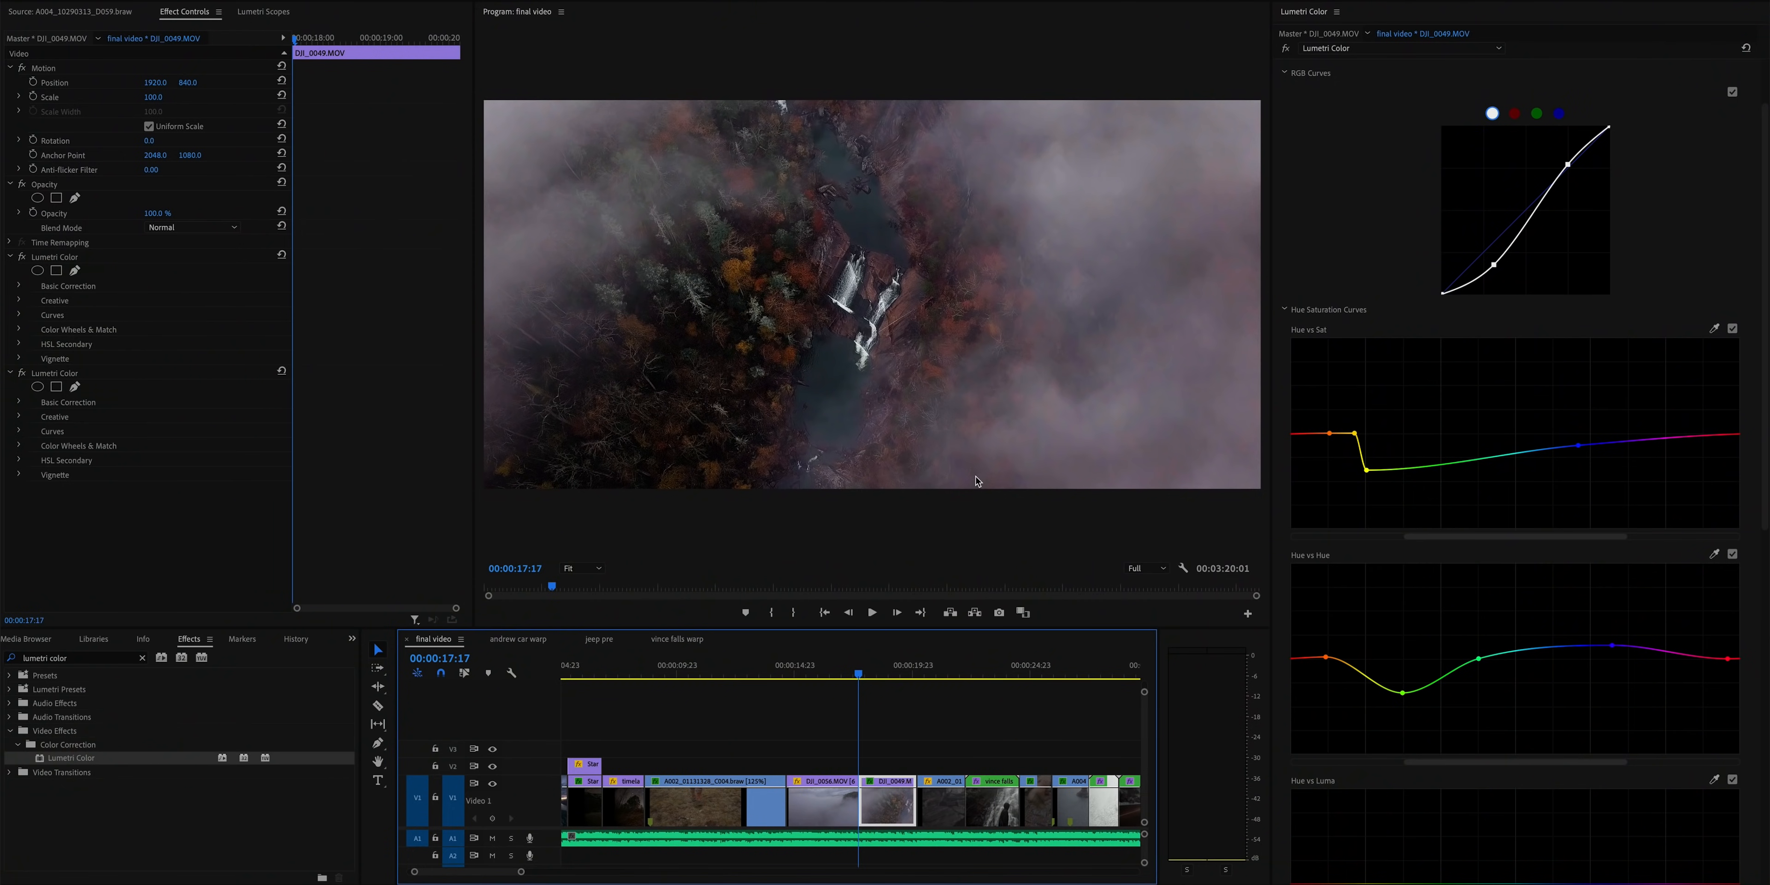
mouse_move(1682, 443)
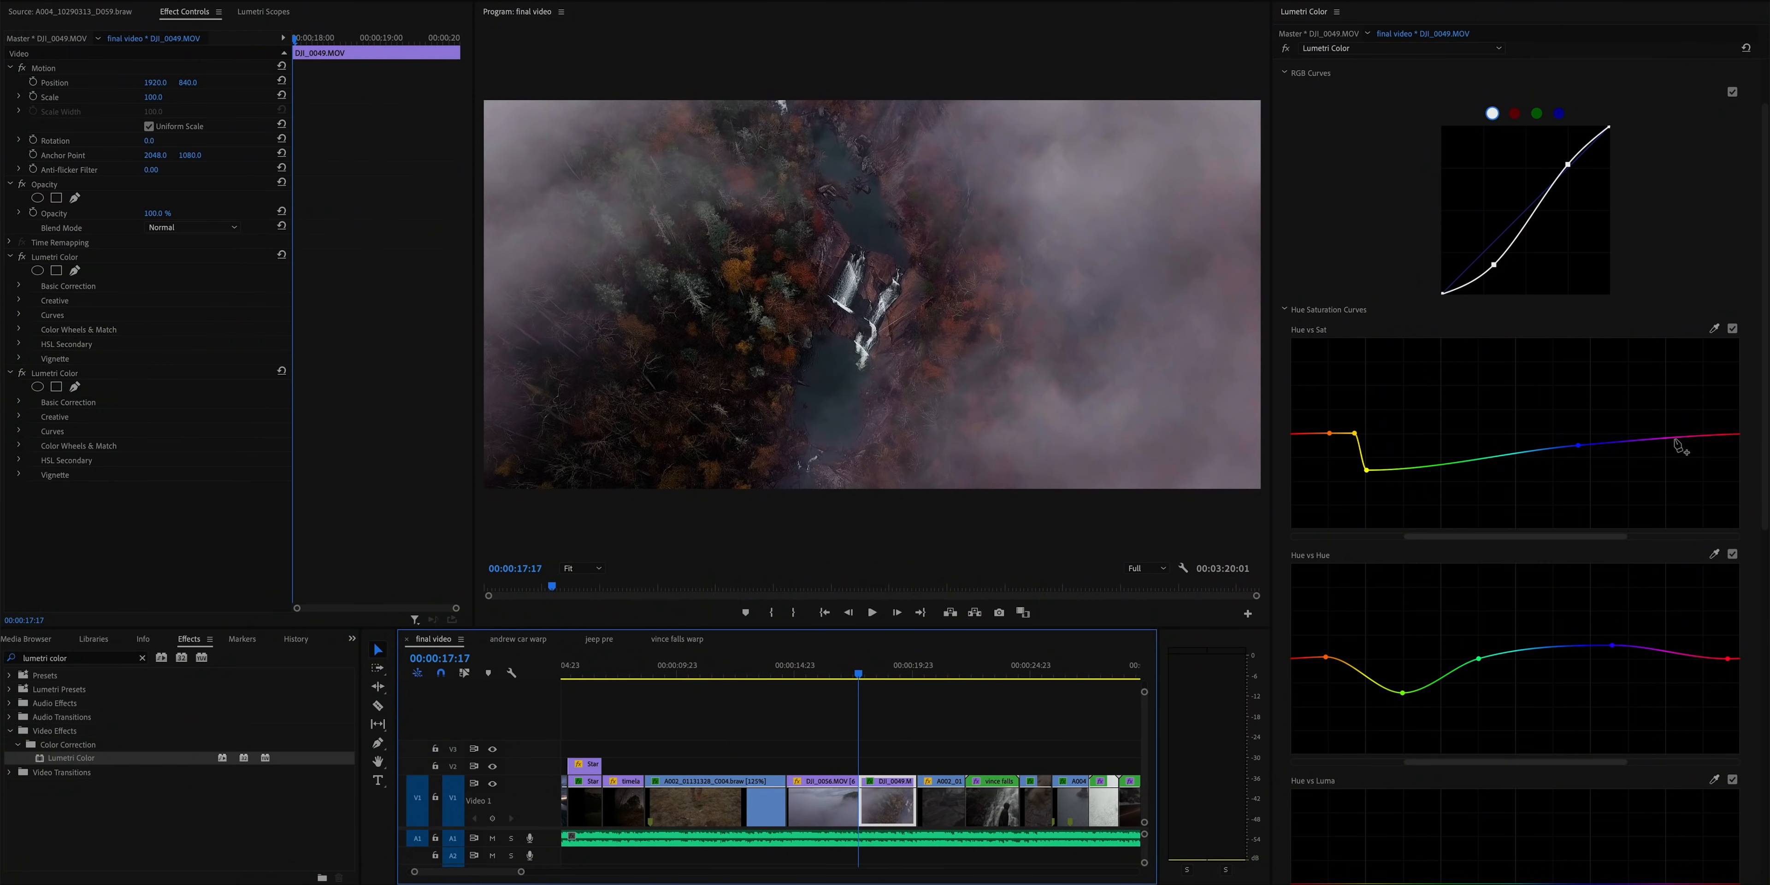
- Add a point near purple on the Hue vs Saturation curve and drag it to reduce magenta saturation
click(1682, 452)
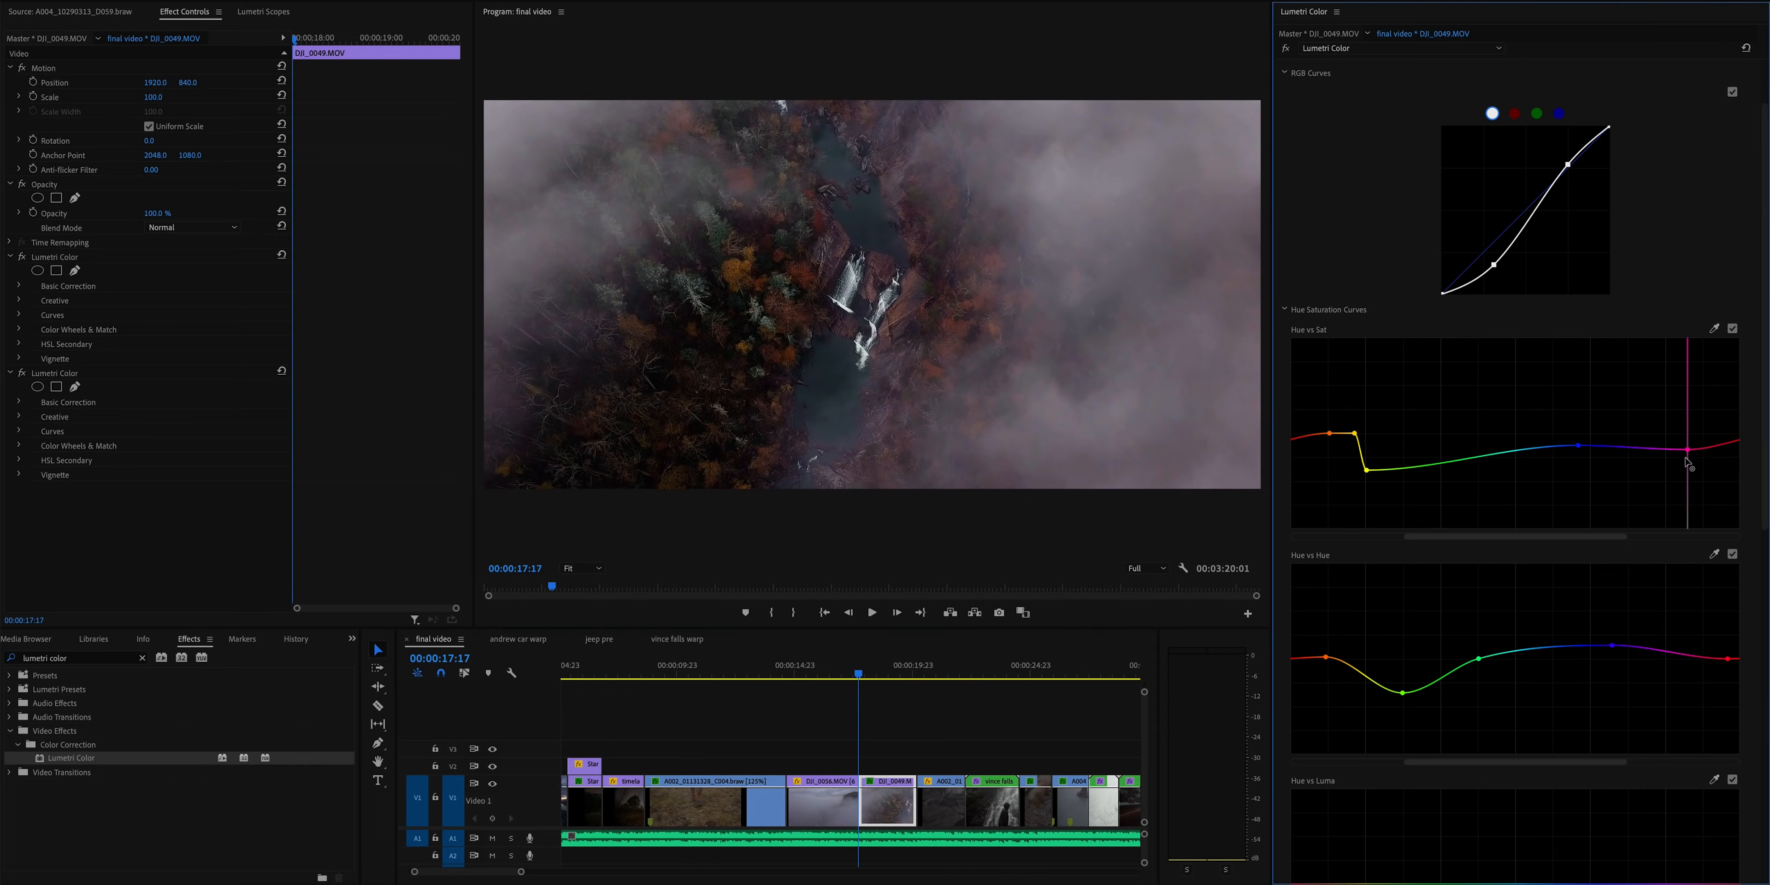
drag(1685, 463, 1682, 519)
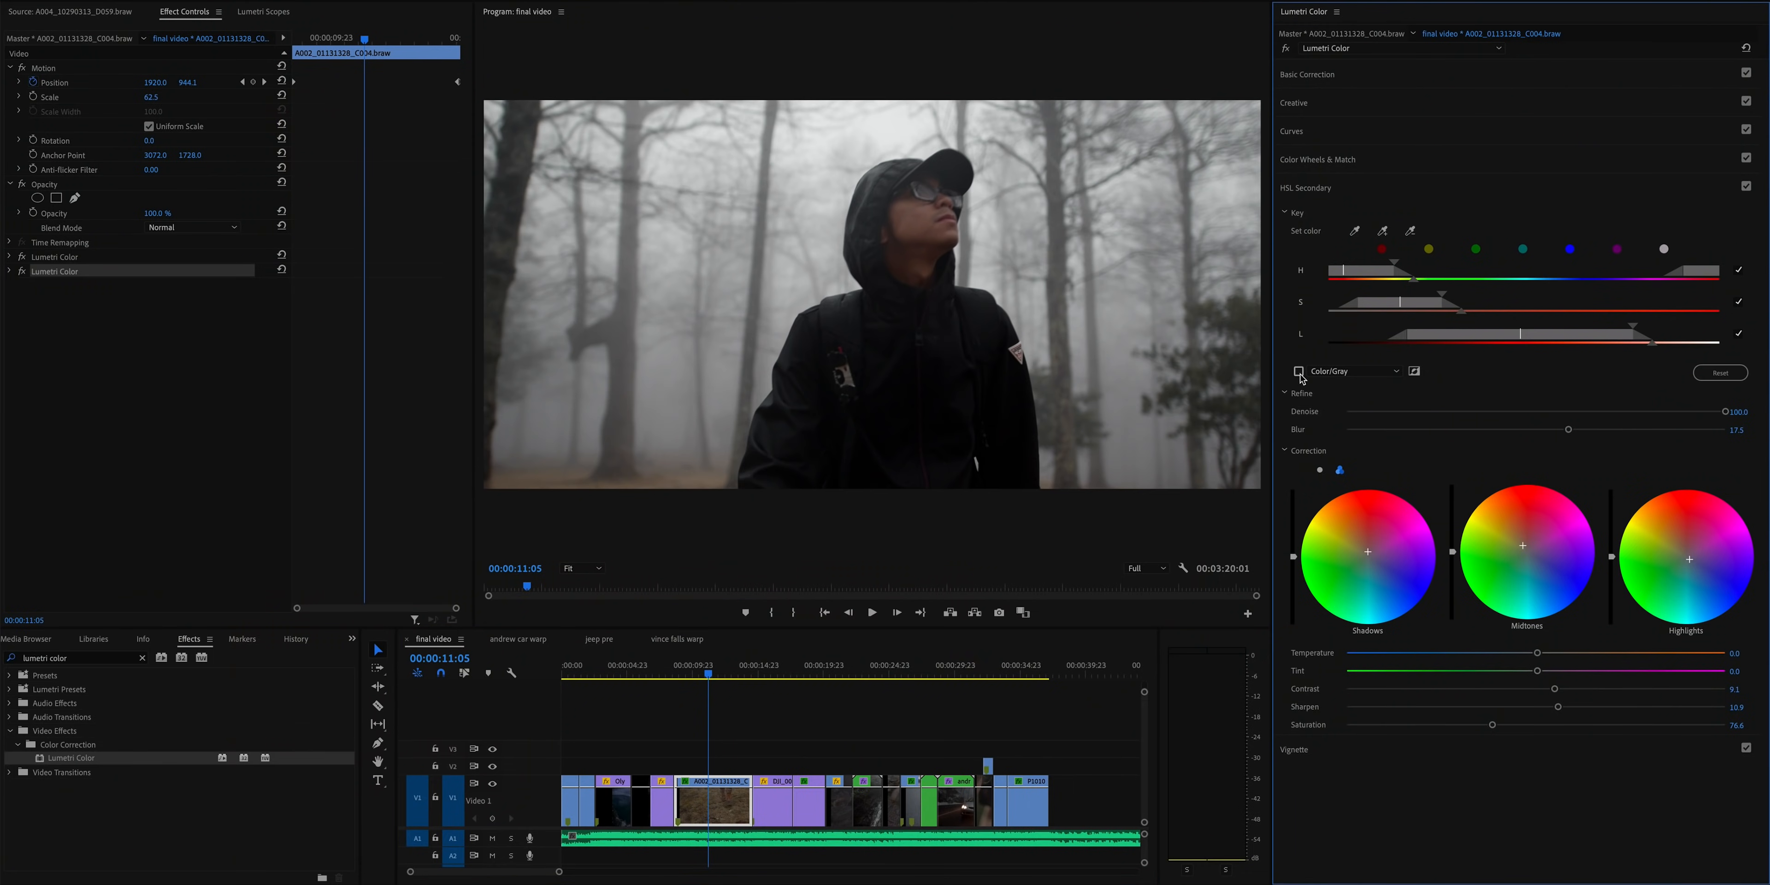
- Toggle the HSL Secondary Color/Gray preview to check the keyed area, then back
click(1746, 187)
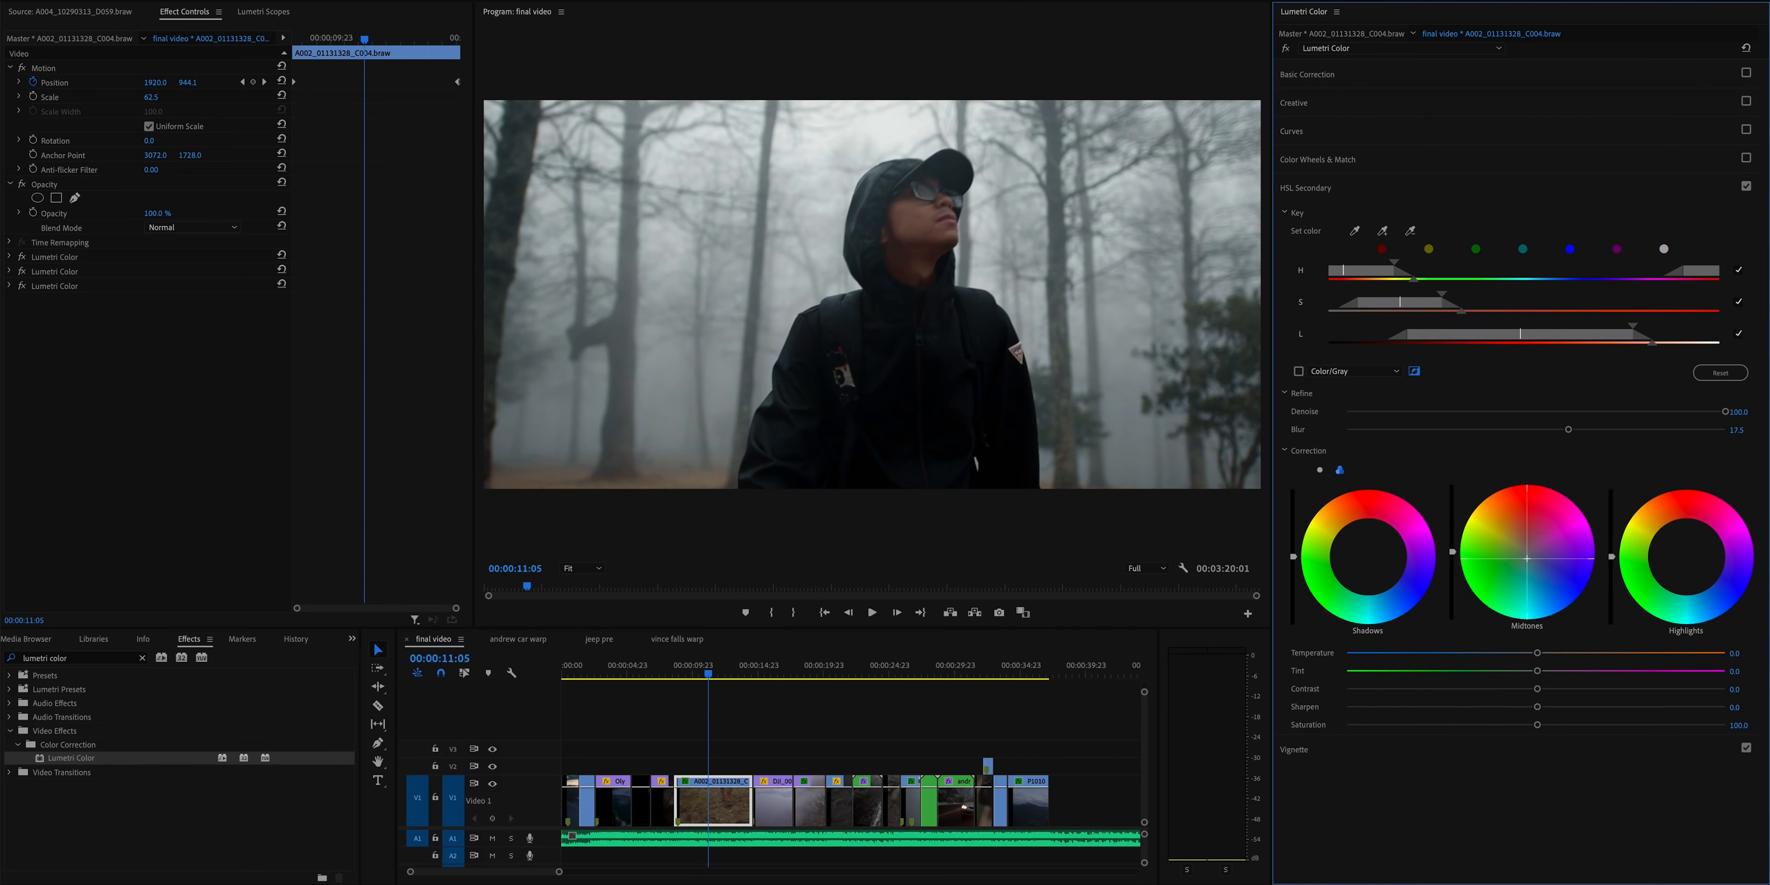
click(1747, 186)
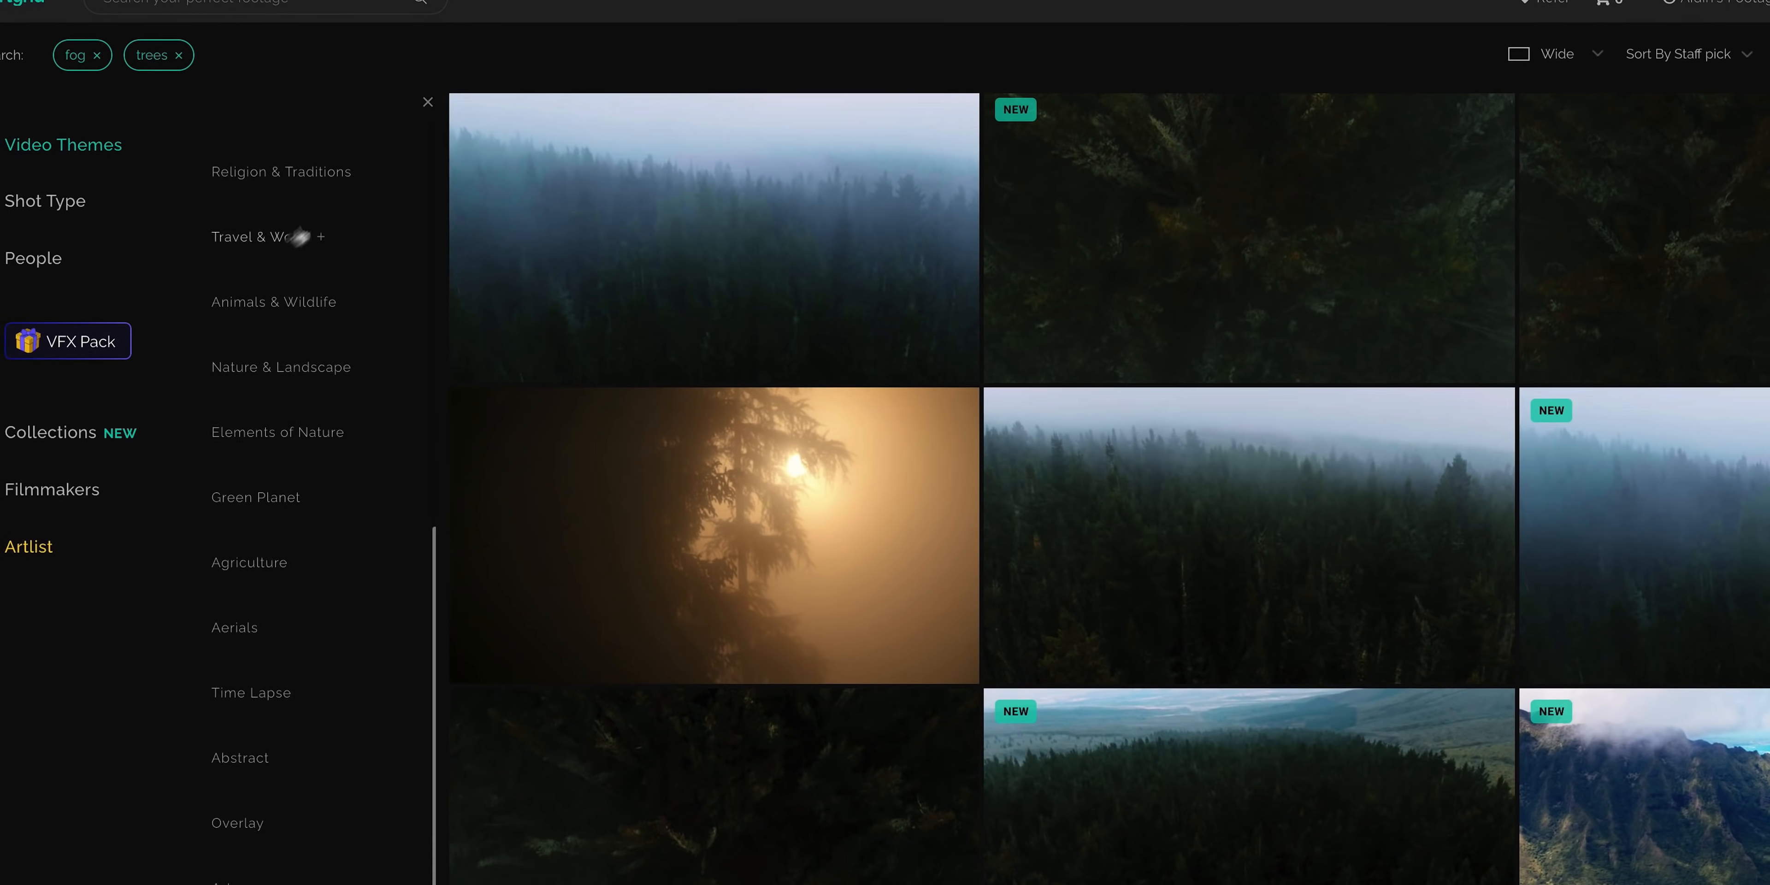
- Choose a footage theme category from Artgrid's Video Themes list
click(234, 628)
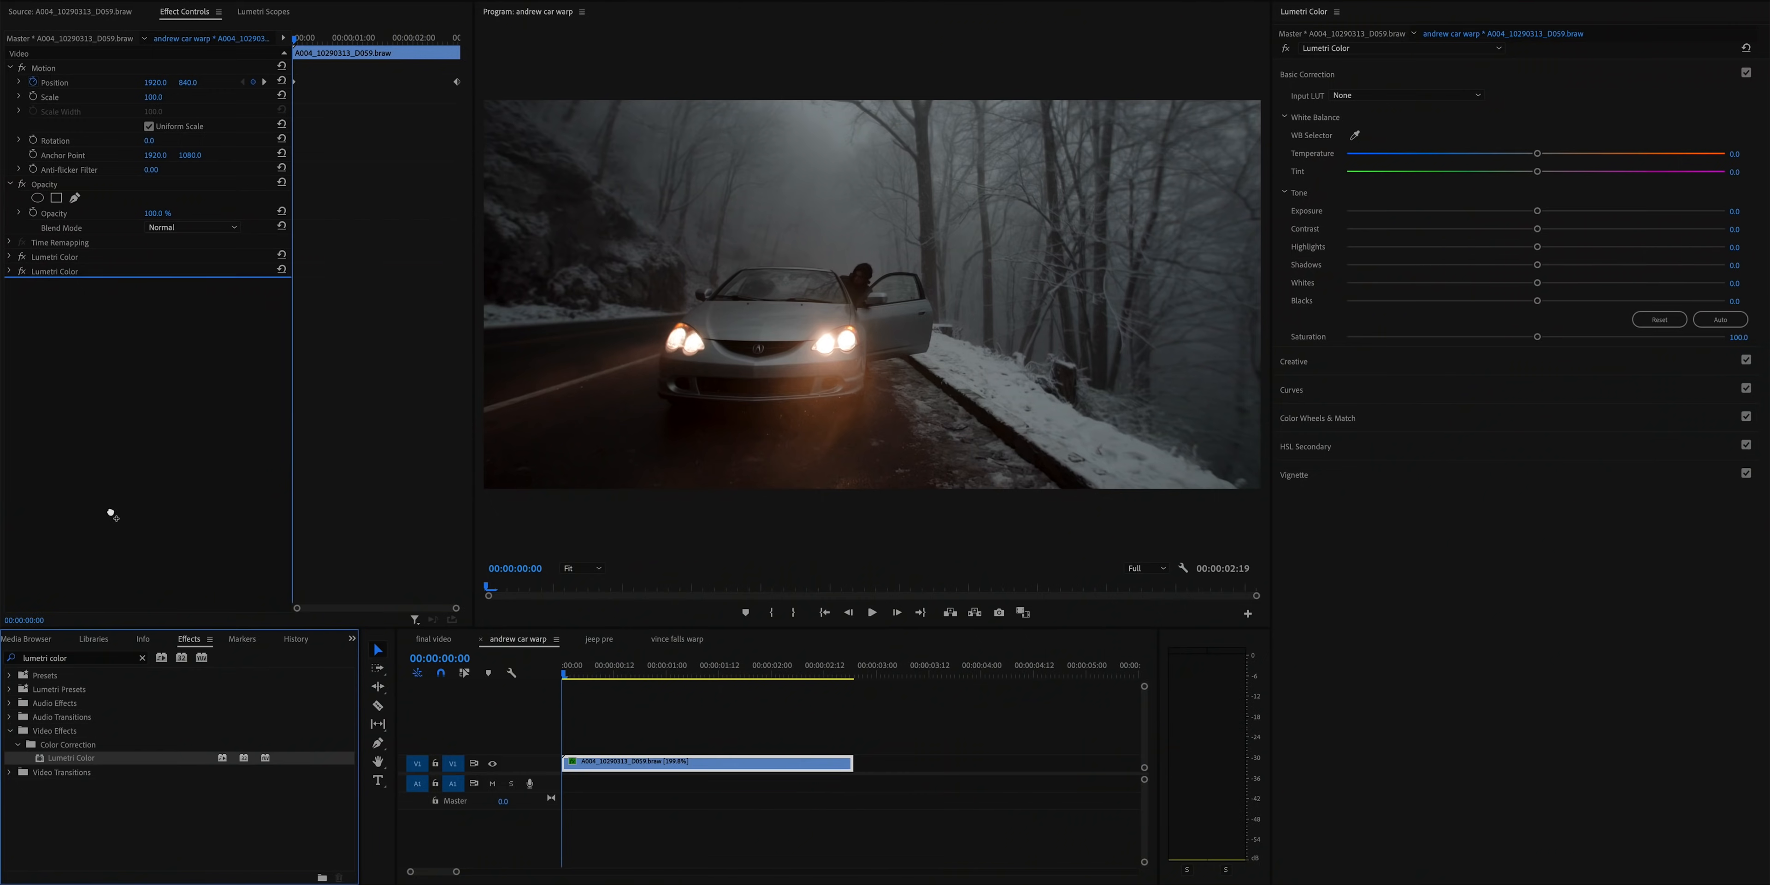
- On the masked Lumetri effect, drag Shadows down then set Exposure to about -1.0
click(56, 286)
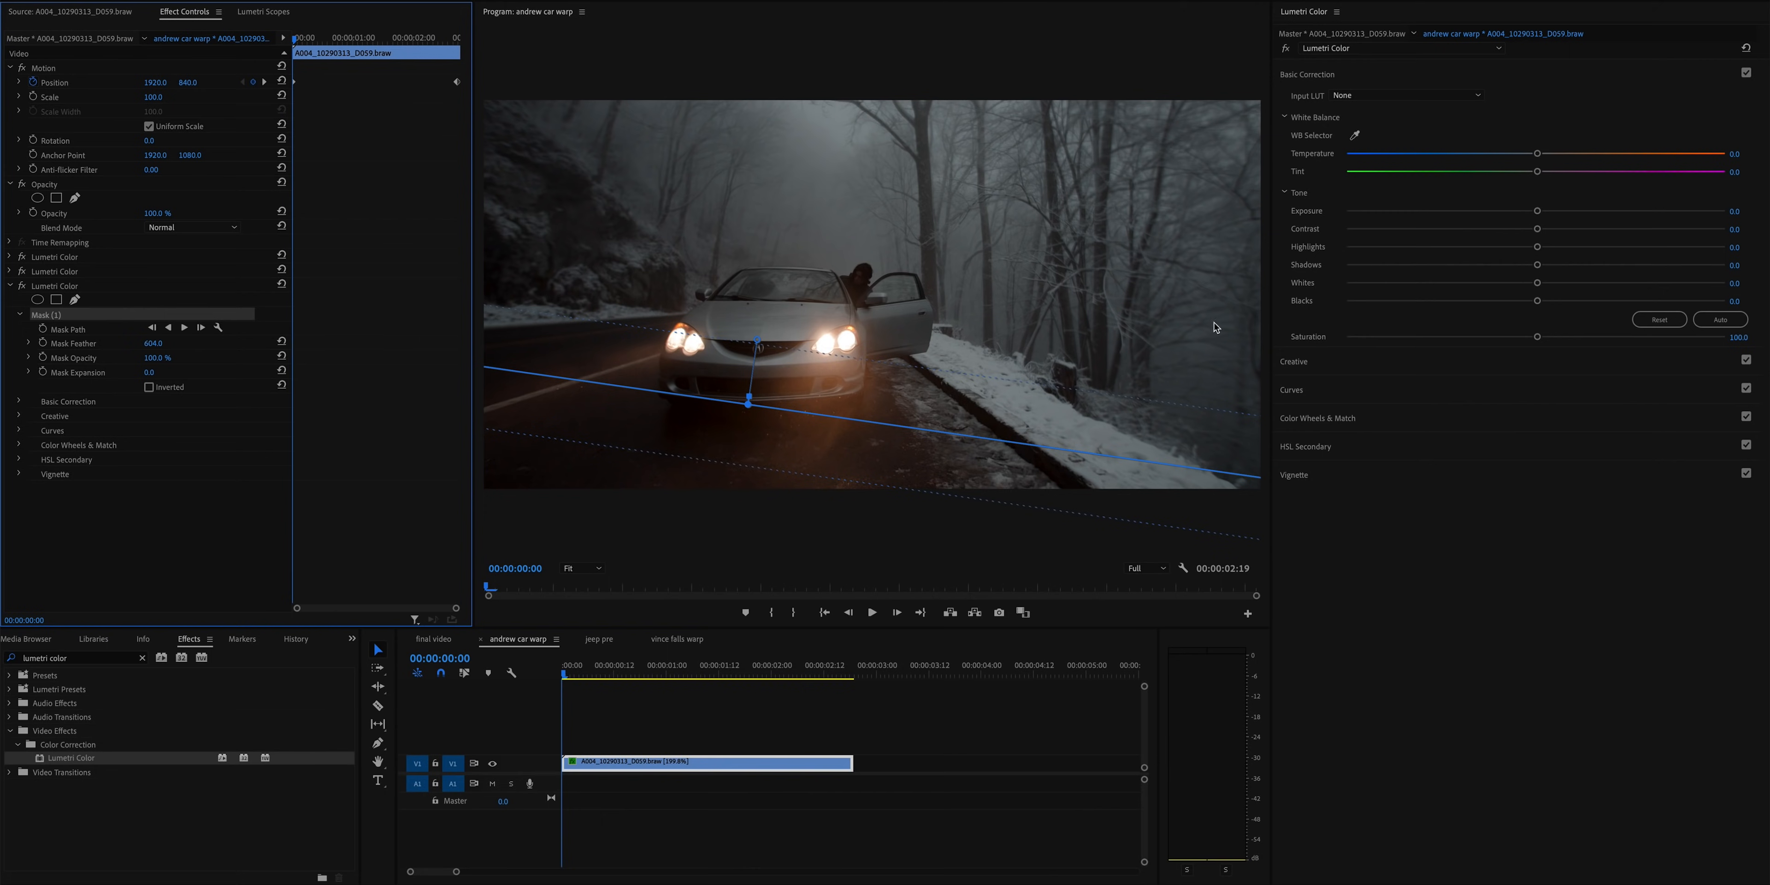
drag(1536, 265, 1467, 265)
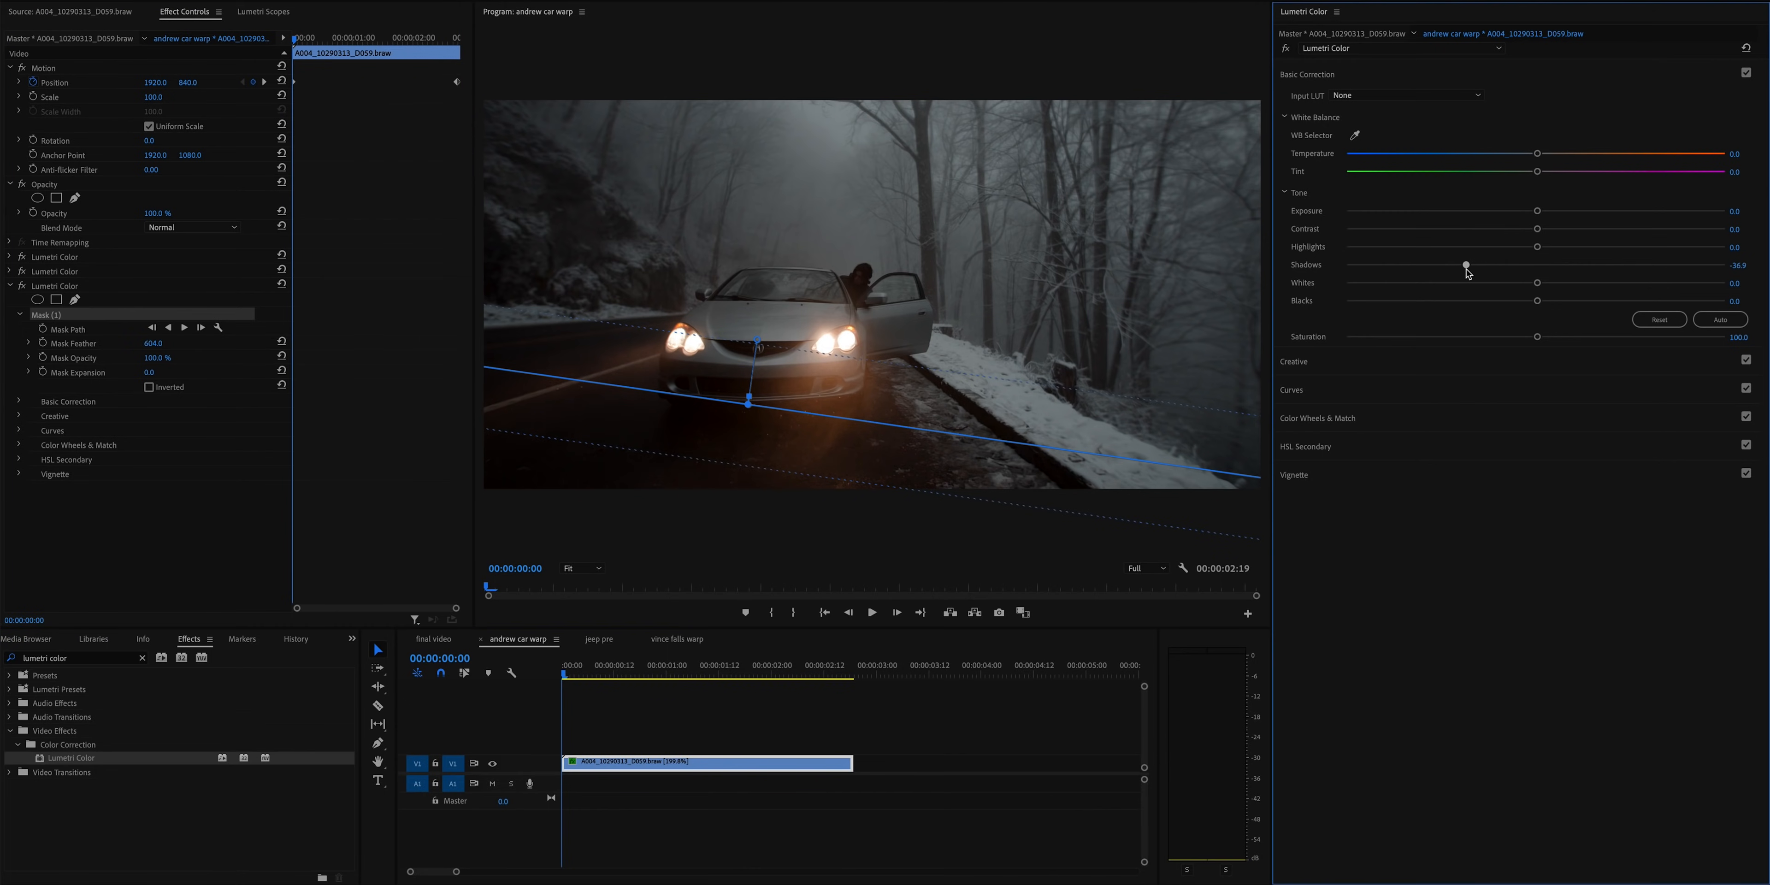
drag(1535, 211, 1497, 211)
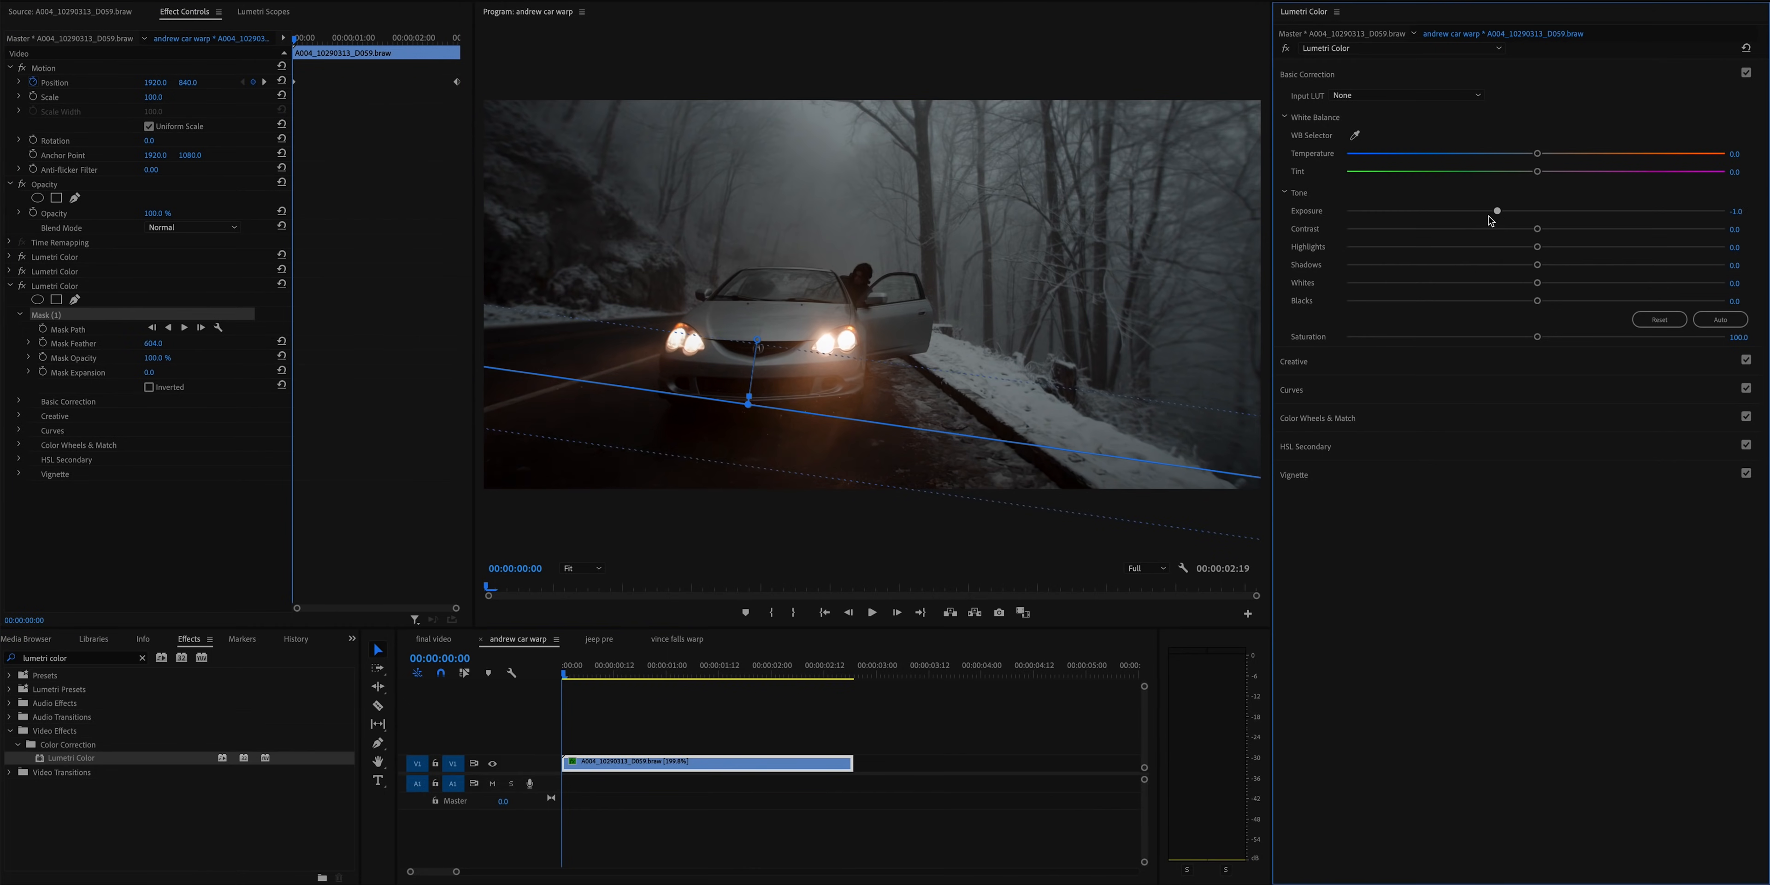
mouse_move(1493, 222)
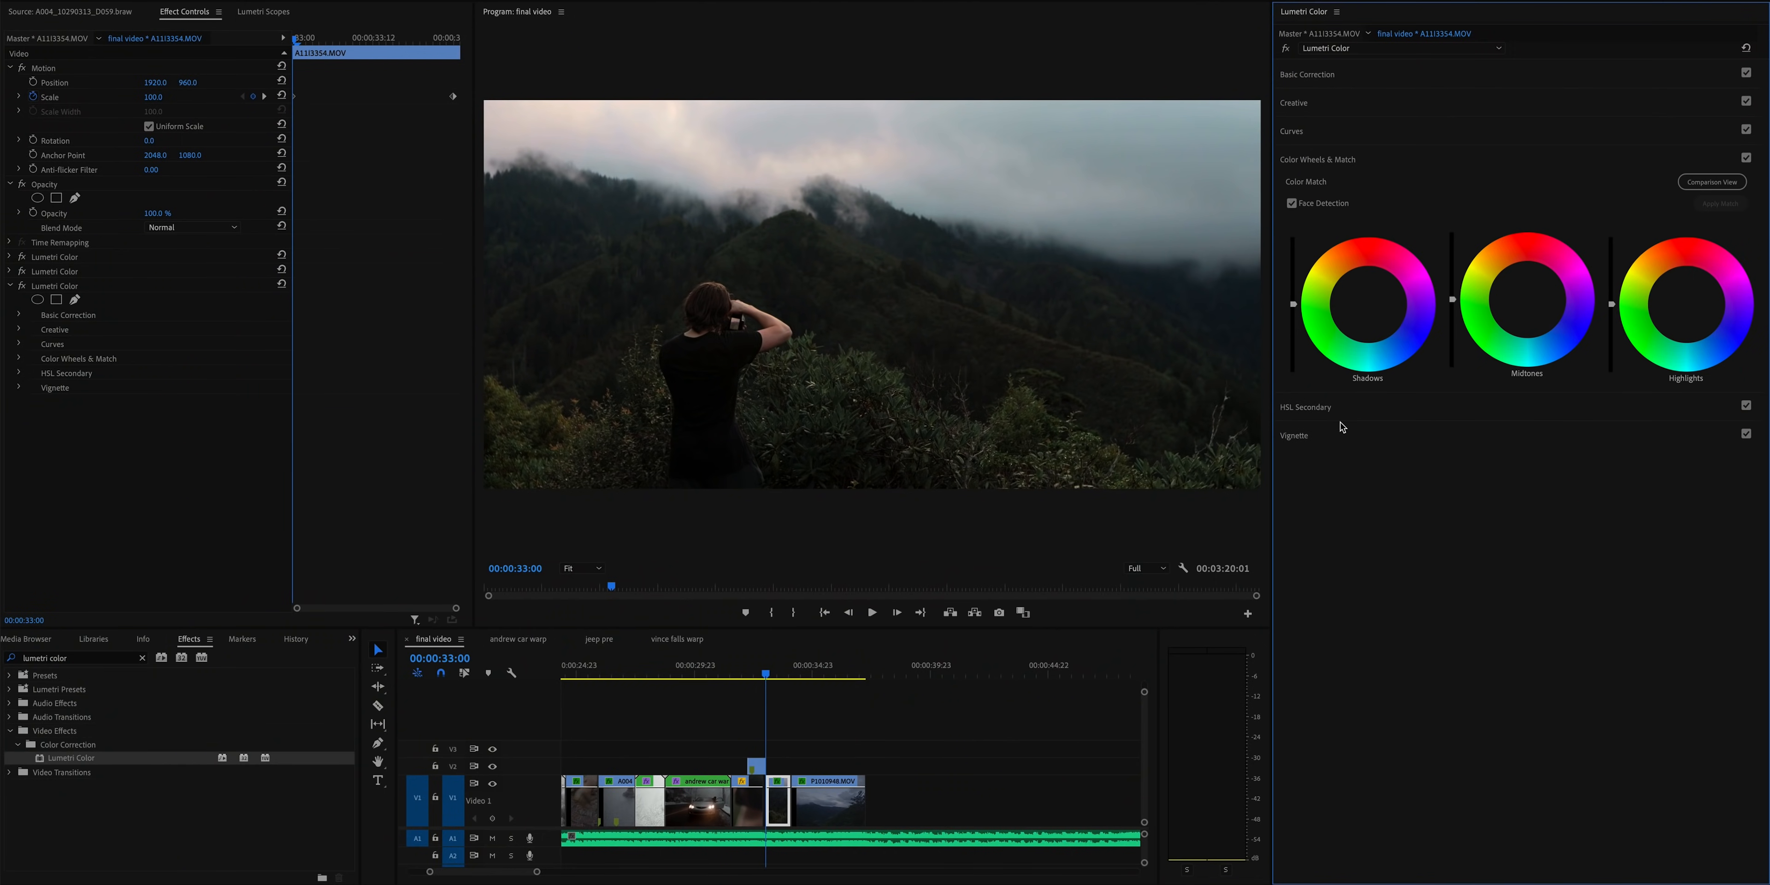
- Expand the Color Wheels & Match section of the Lumetri Color panel
click(1684, 302)
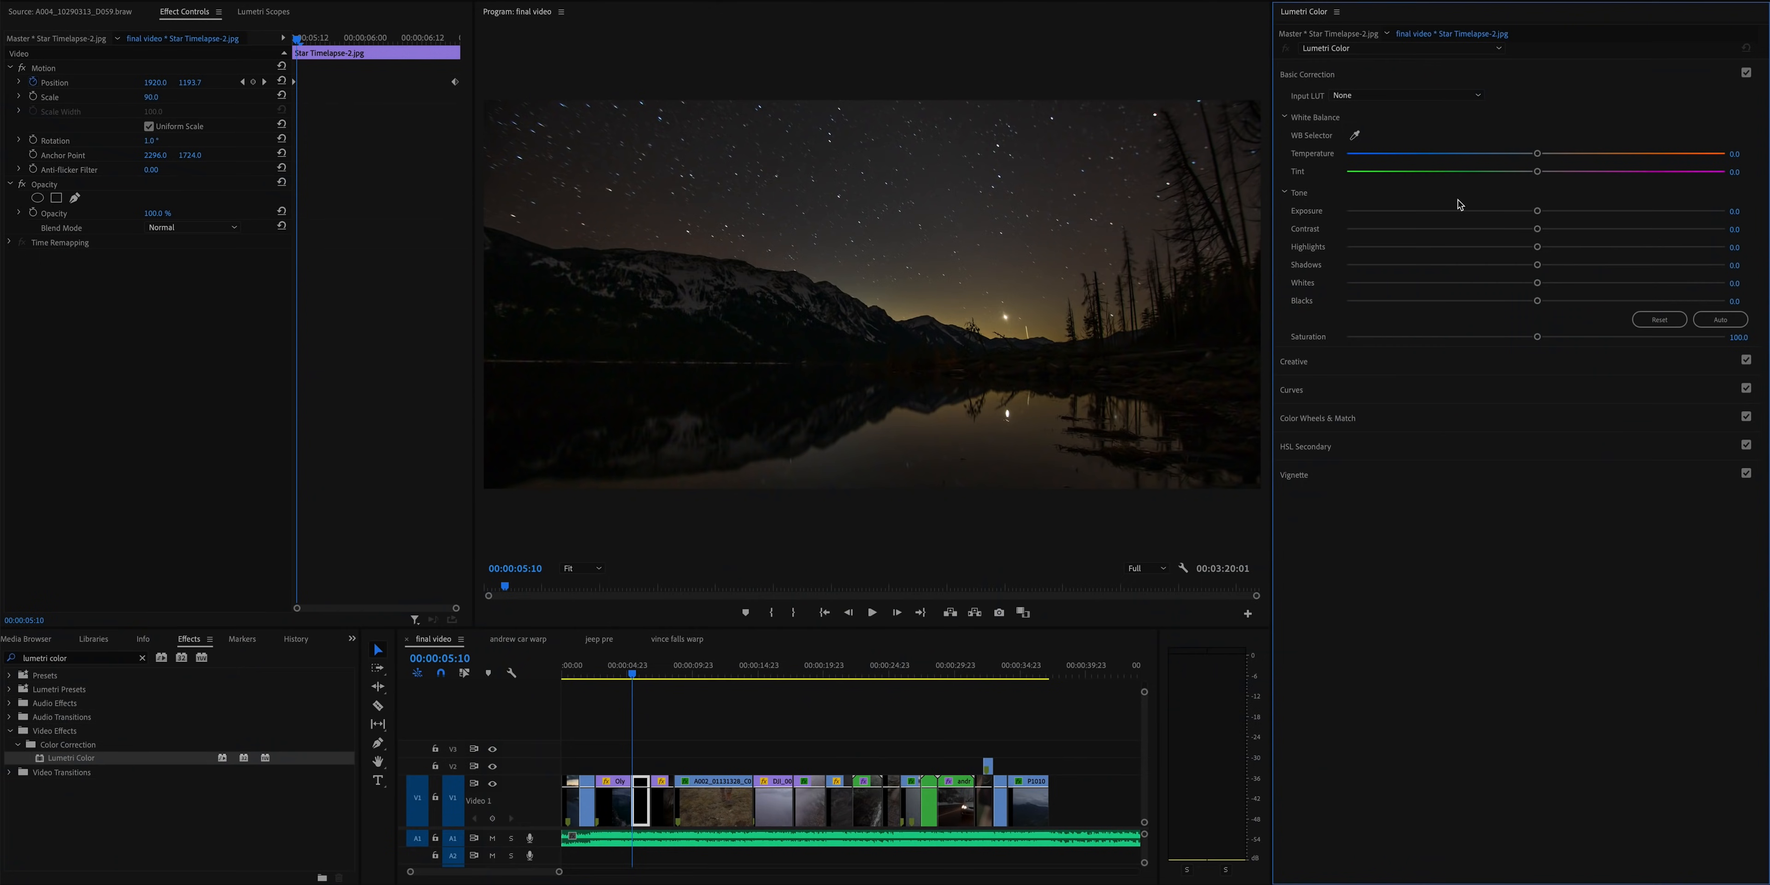
- Drag Saturation to zero, look at RGB Curves, then delete the Lumetri Color effect
drag(1535, 337, 1344, 337)
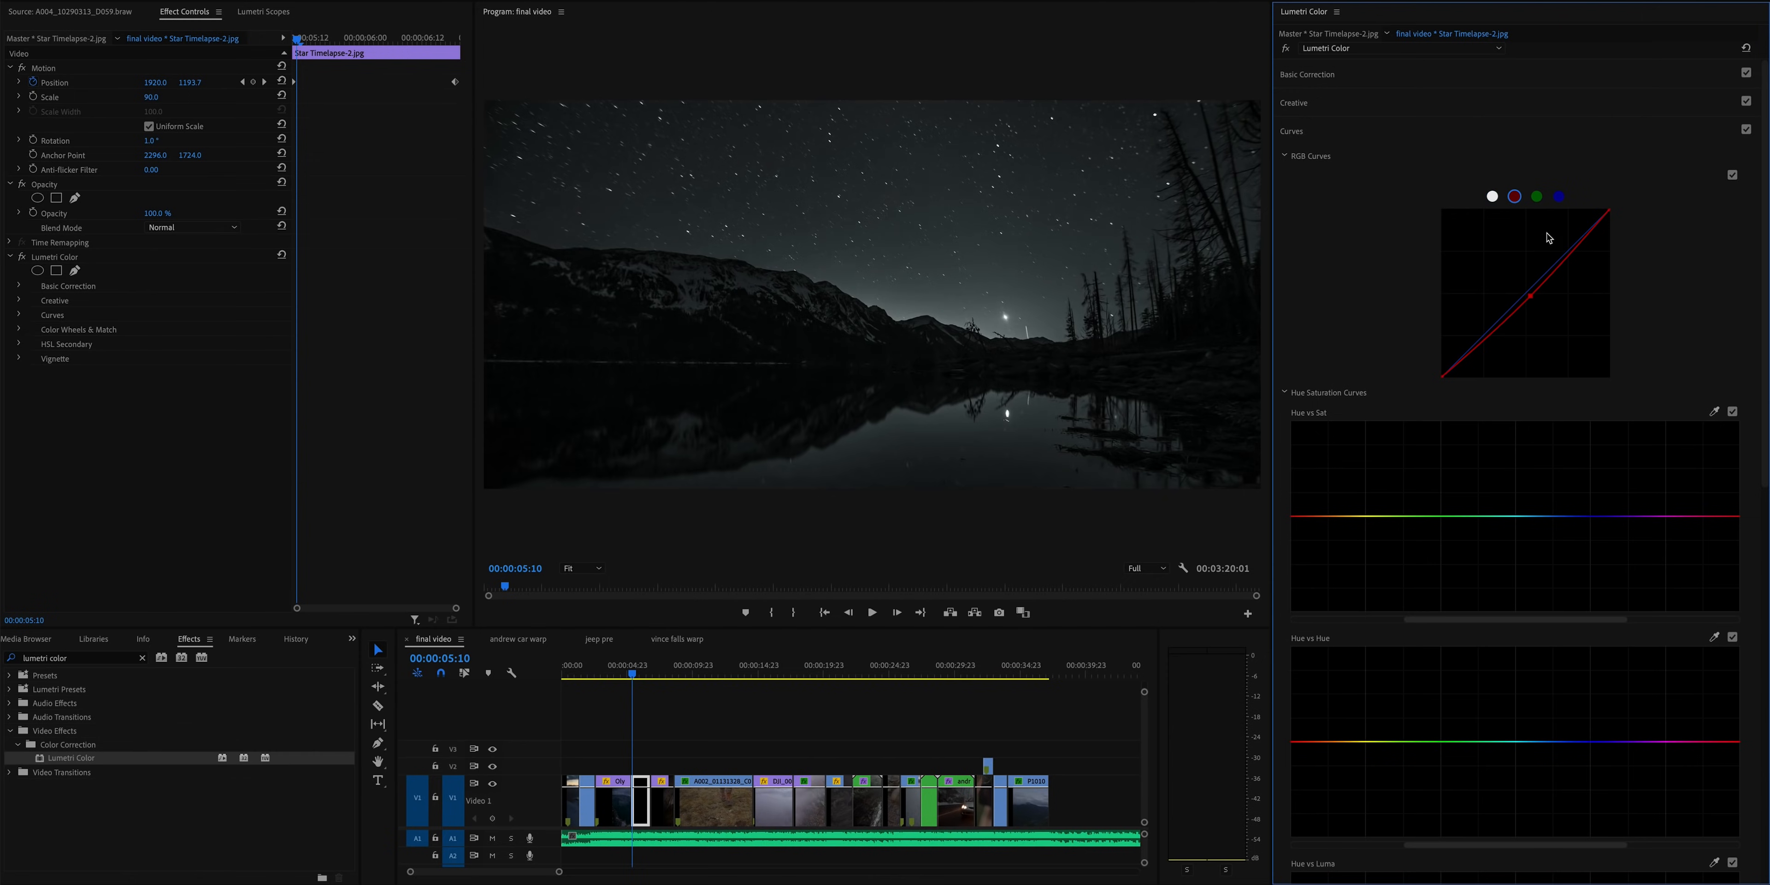
click(1559, 195)
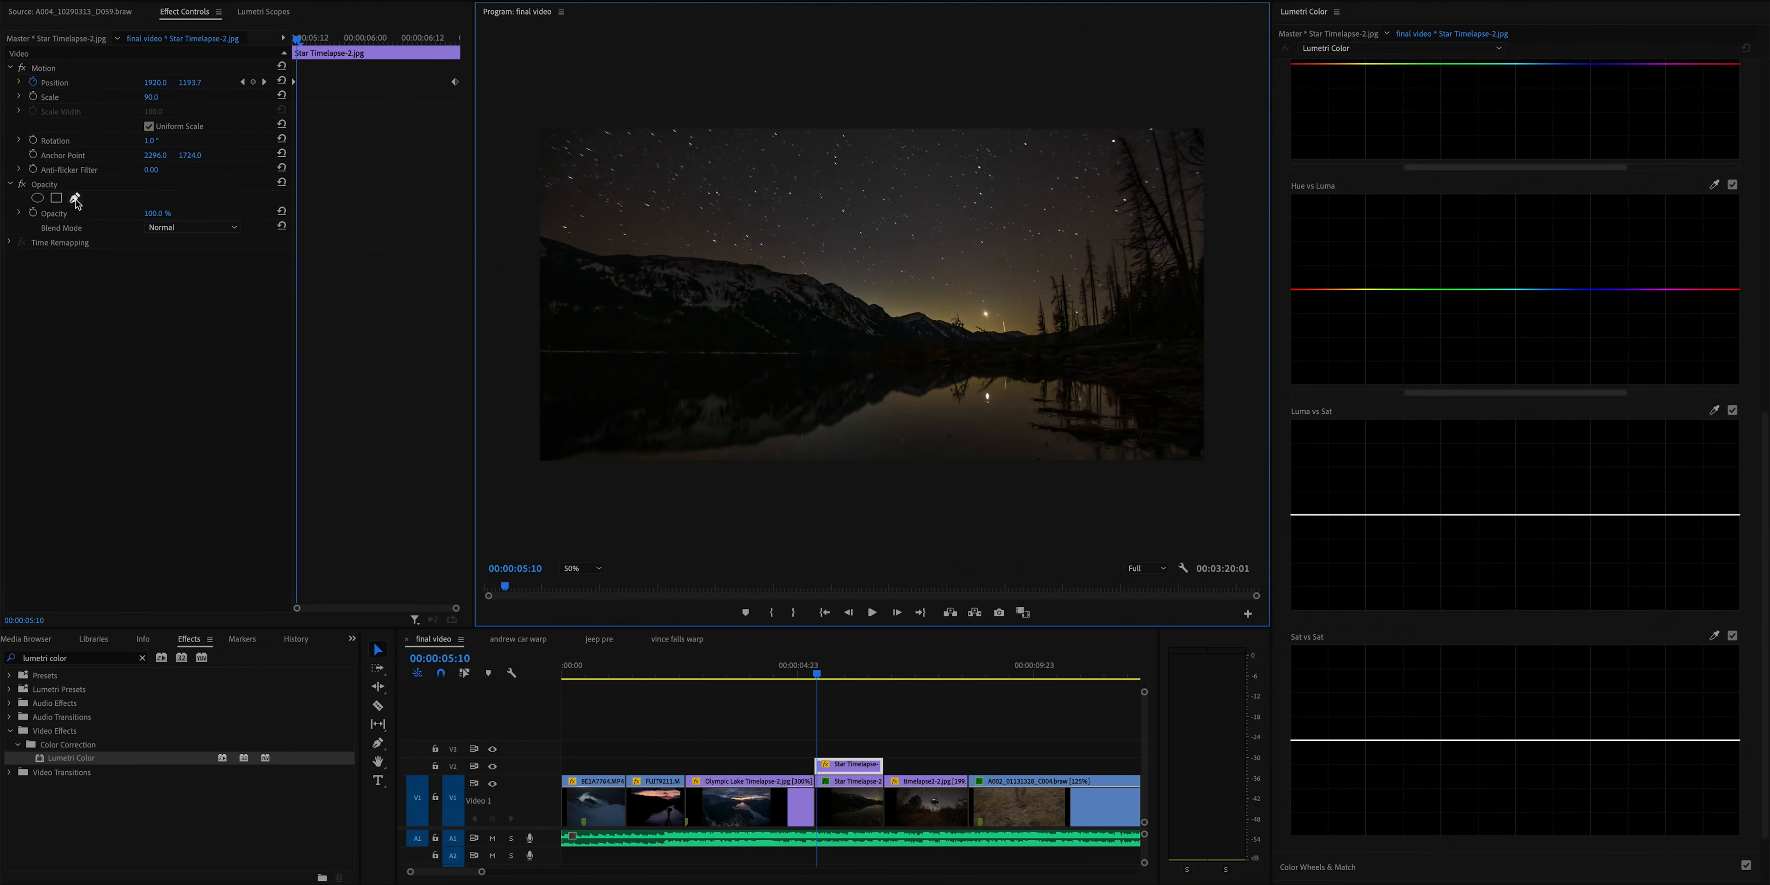
click(75, 197)
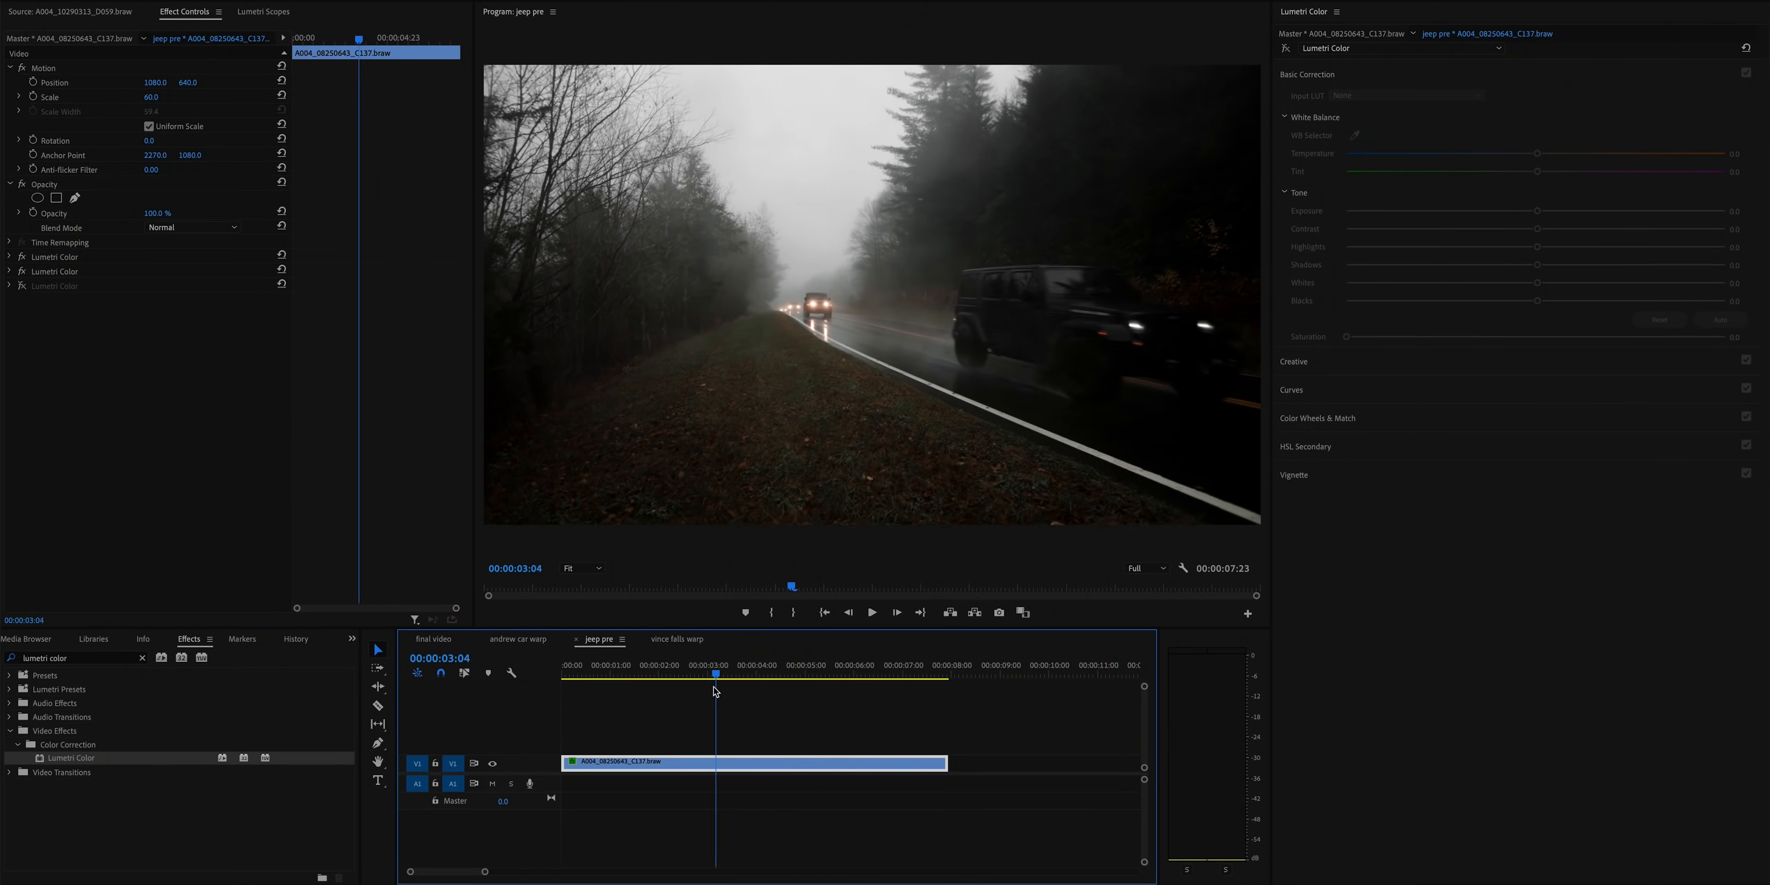
- Expand the disabled third Lumetri Color and show its grass mask at two frames of the clip
click(654, 674)
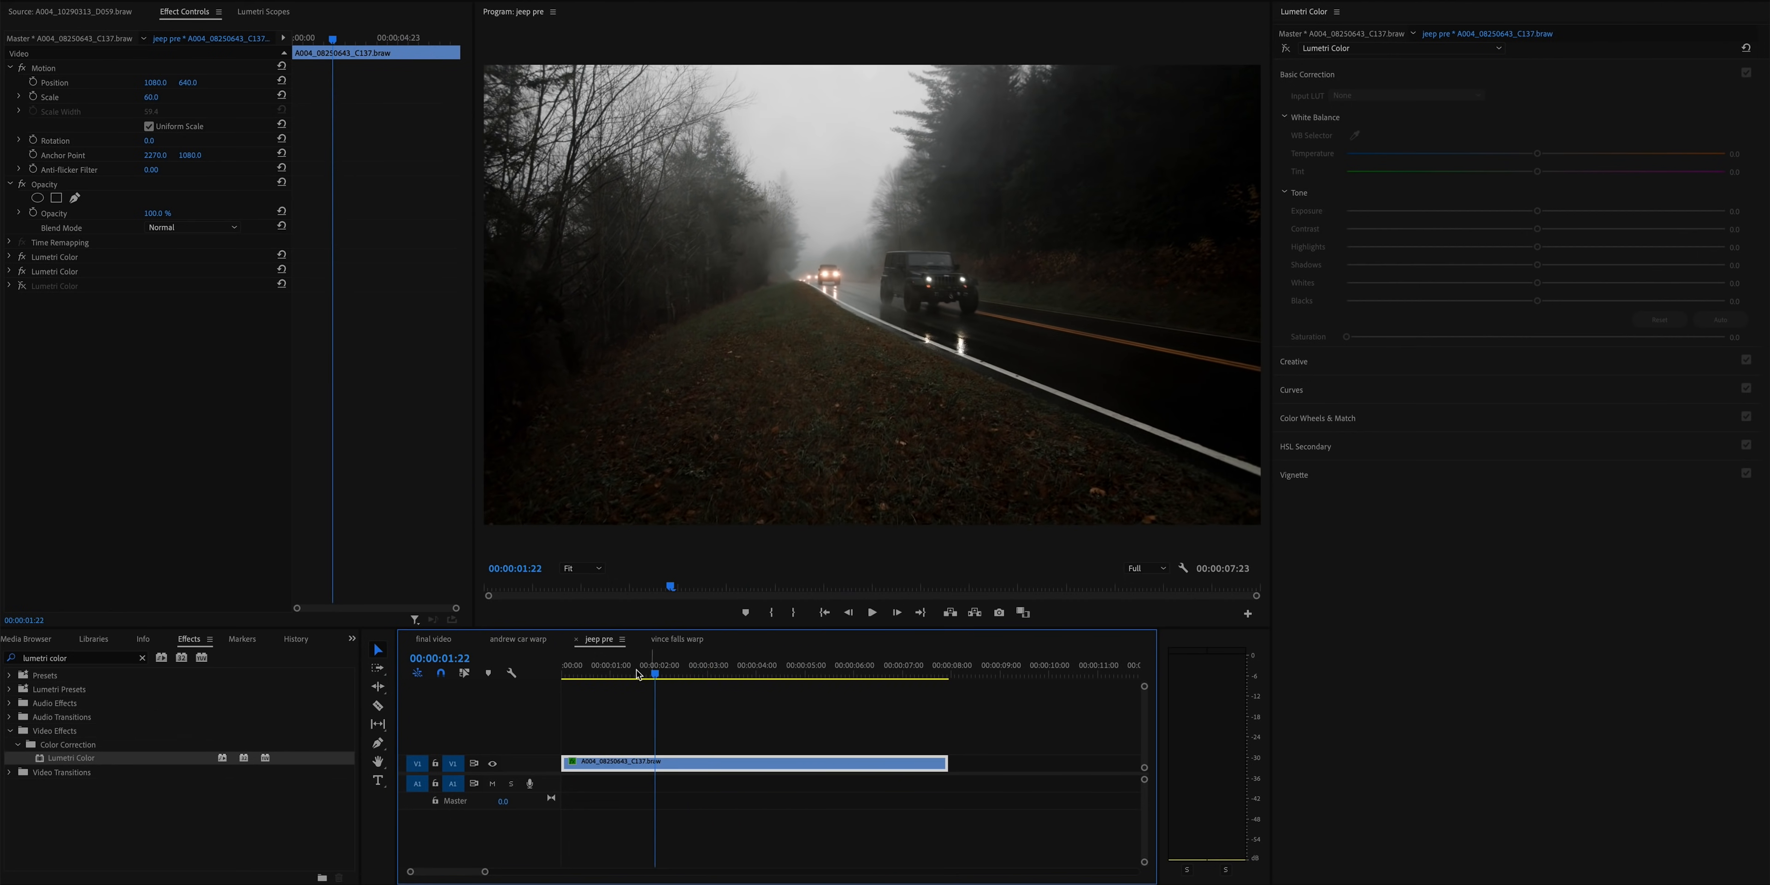
click(8, 286)
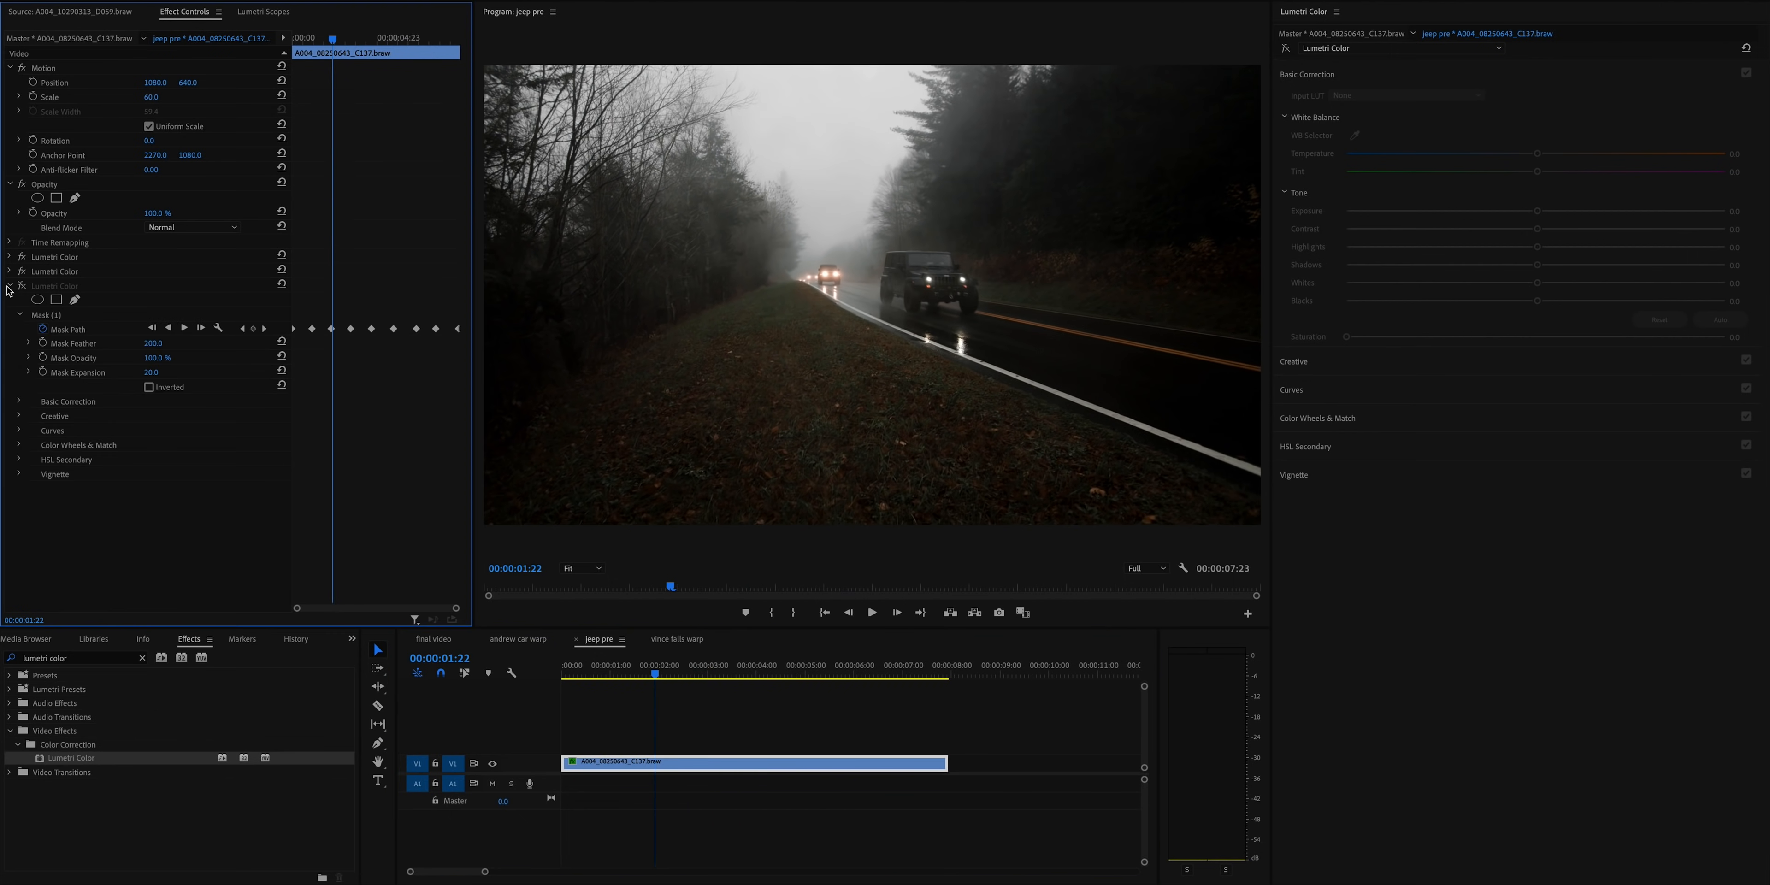
click(47, 314)
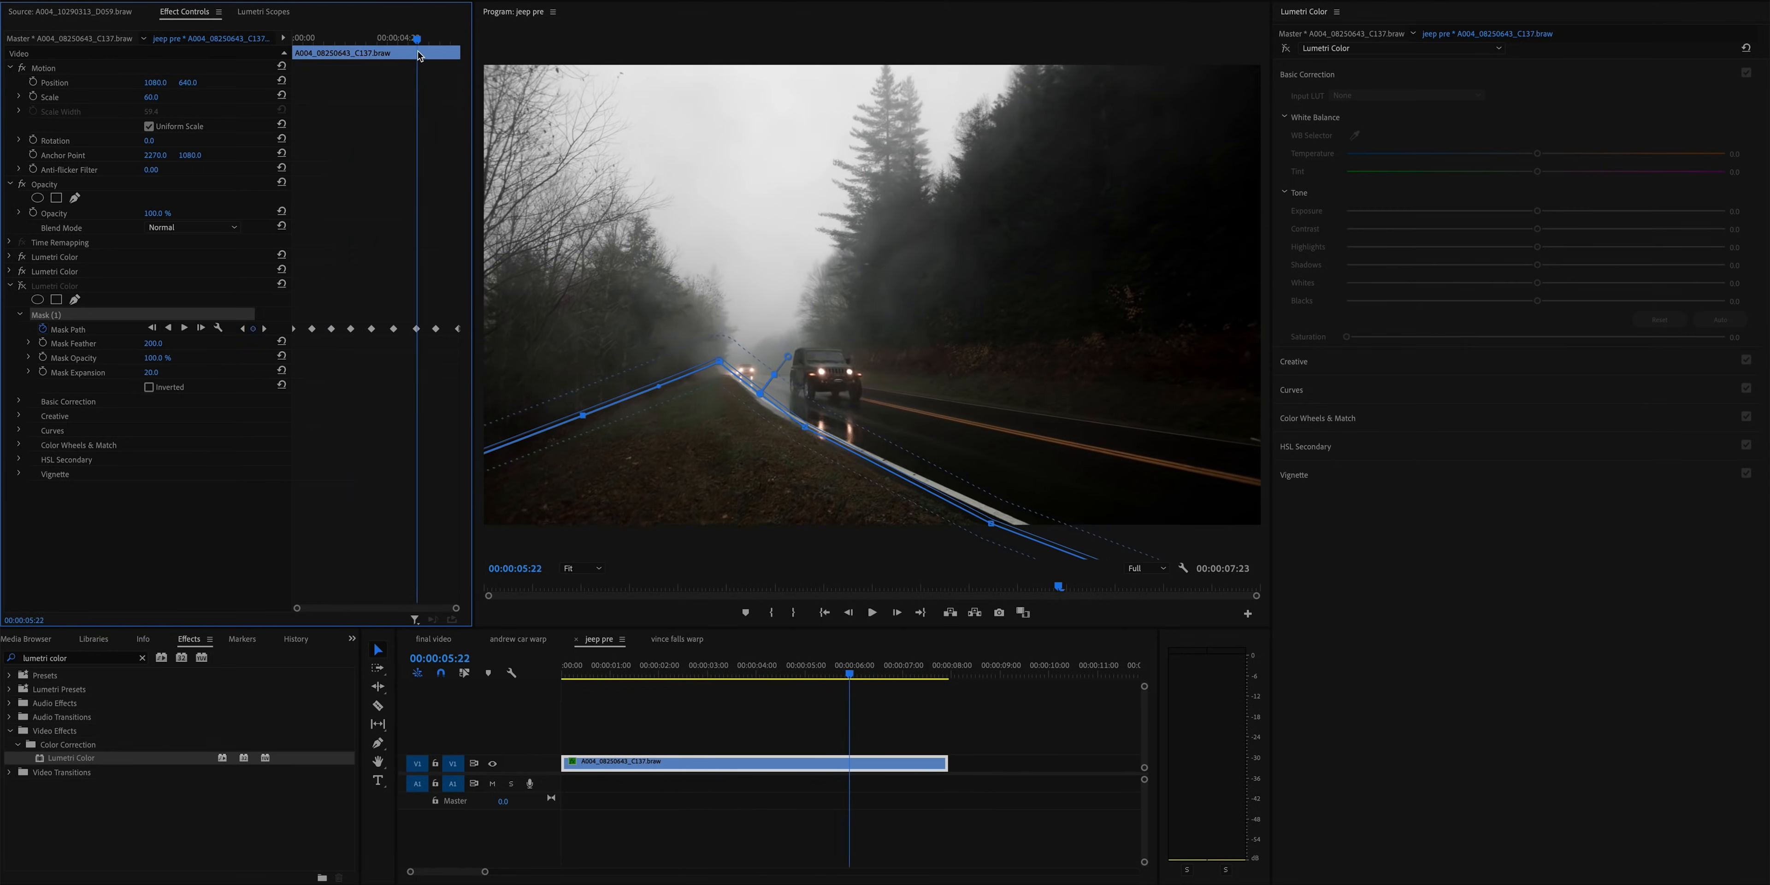
click(659, 674)
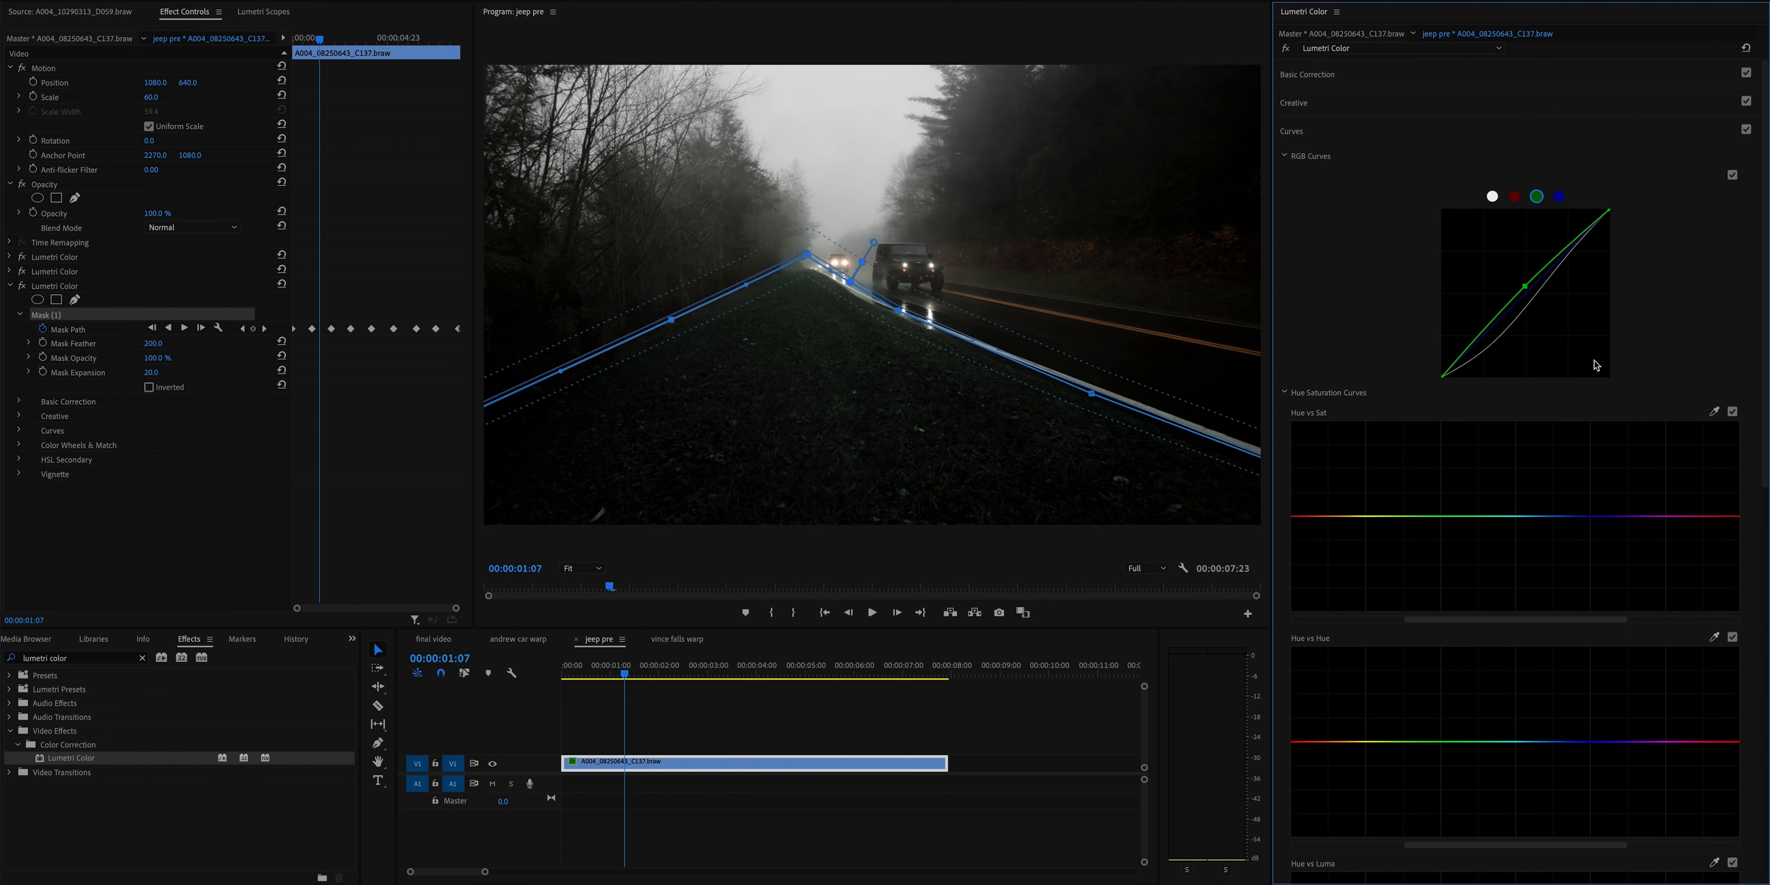
mouse_move(1301, 318)
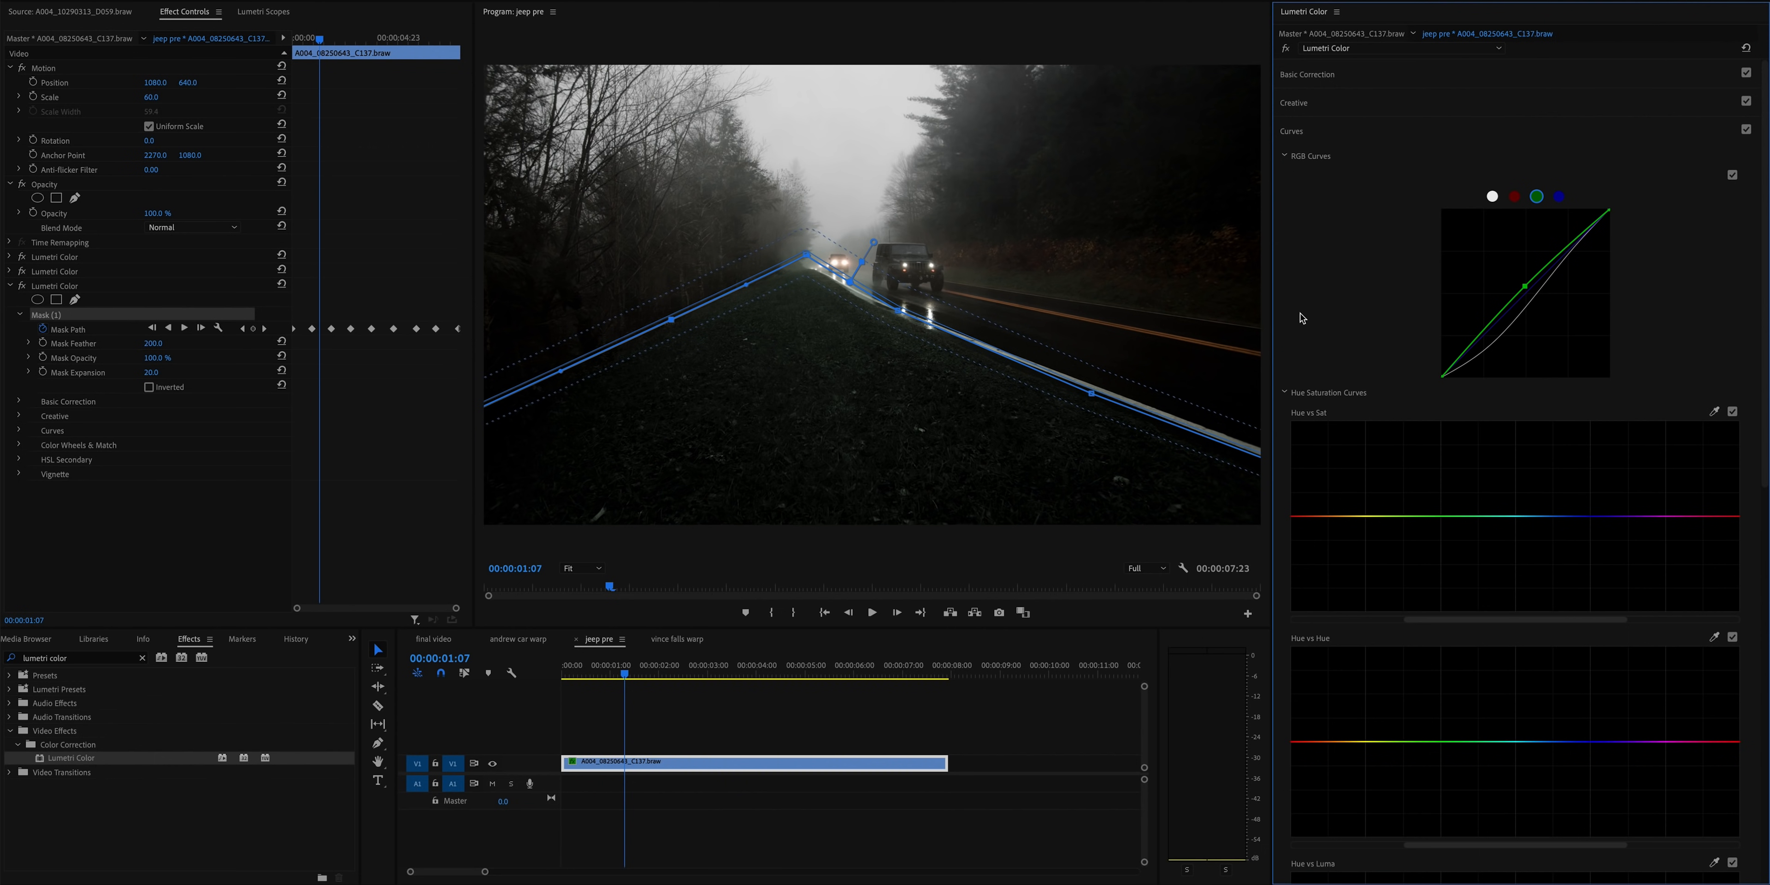